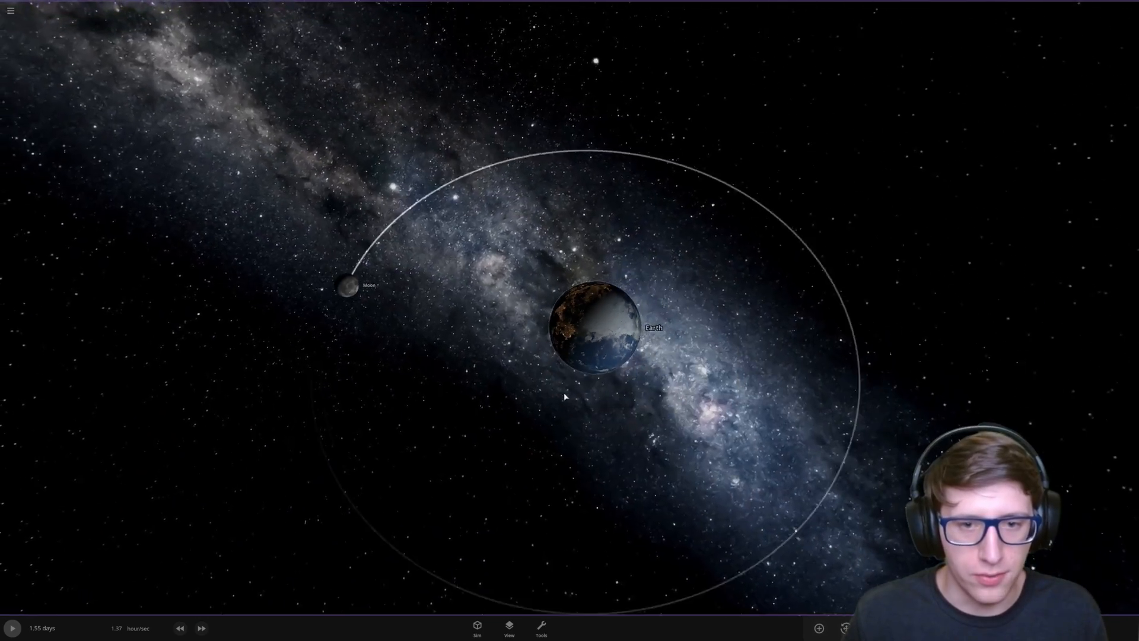
Step: Place a second Moon from the Add panel near Earth, dragging it out toward the orbit ring
{"action": "left_click", "coordinate": [817, 626]}
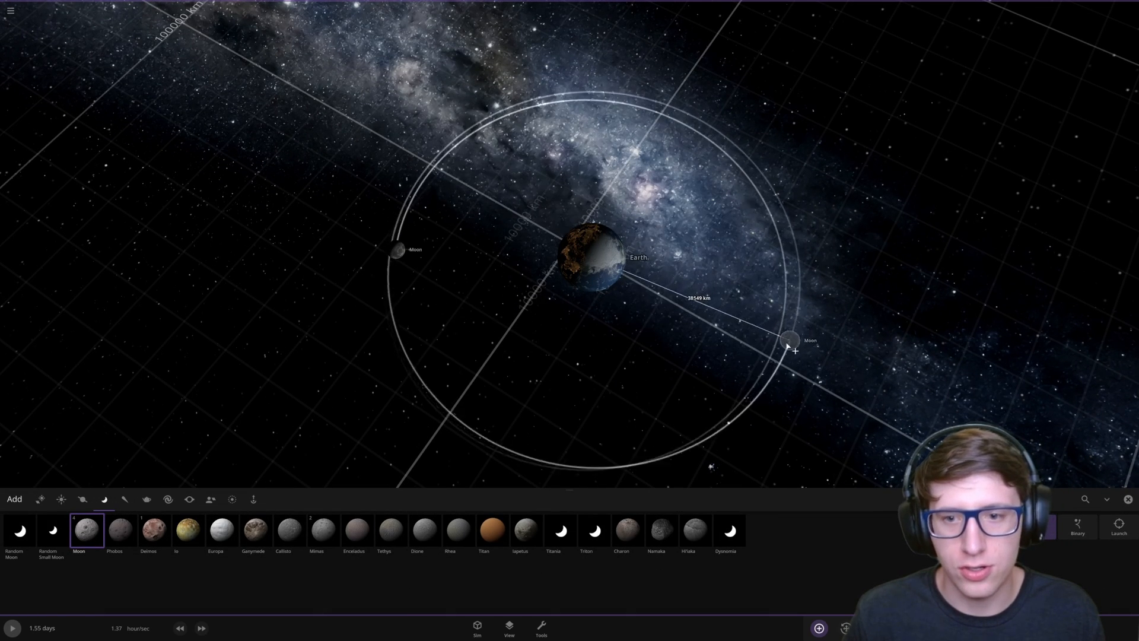
{"action": "left_click_drag", "start_coordinate": [790, 341], "coordinate": [414, 367]}
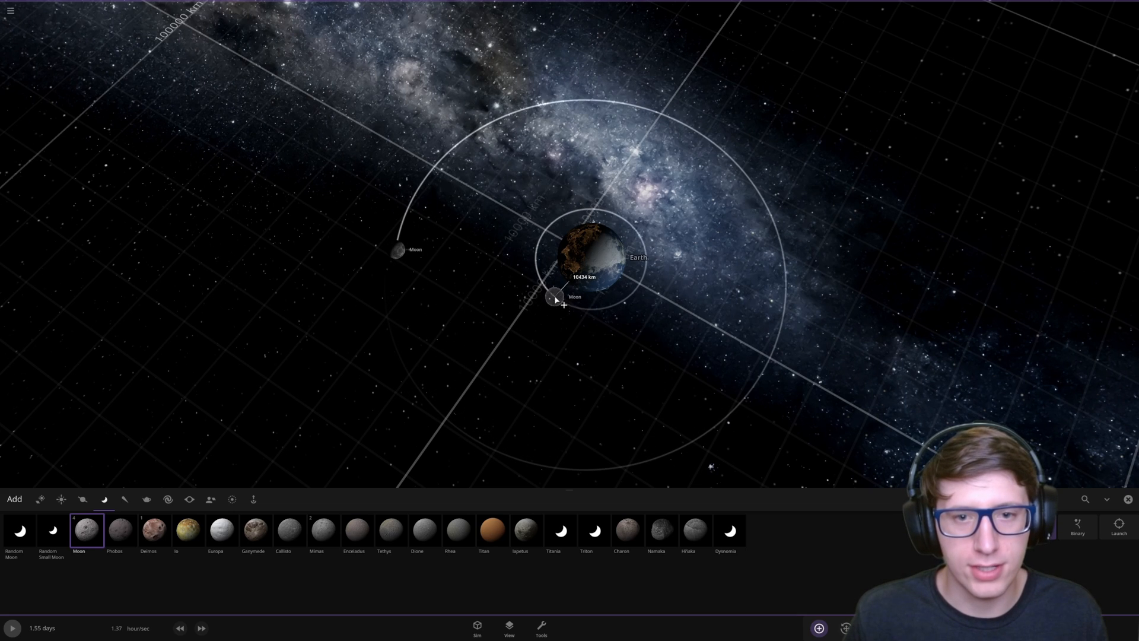
{"action": "left_click_drag", "start_coordinate": [554, 298], "coordinate": [555, 331]}
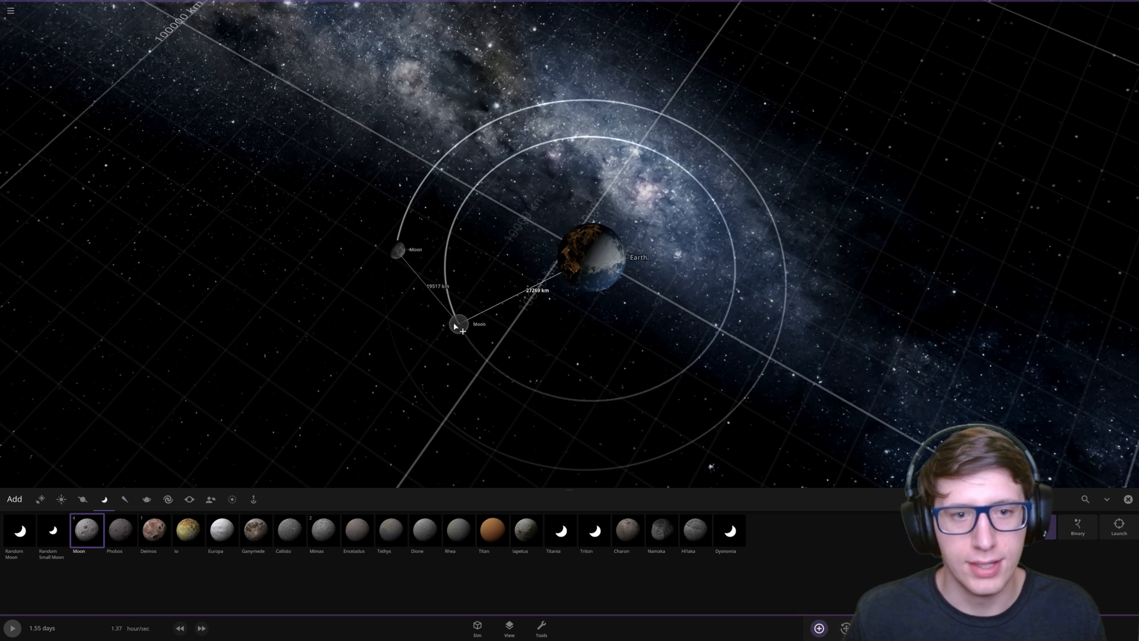
{"action": "left_click_drag", "start_coordinate": [458, 325], "coordinate": [476, 435]}
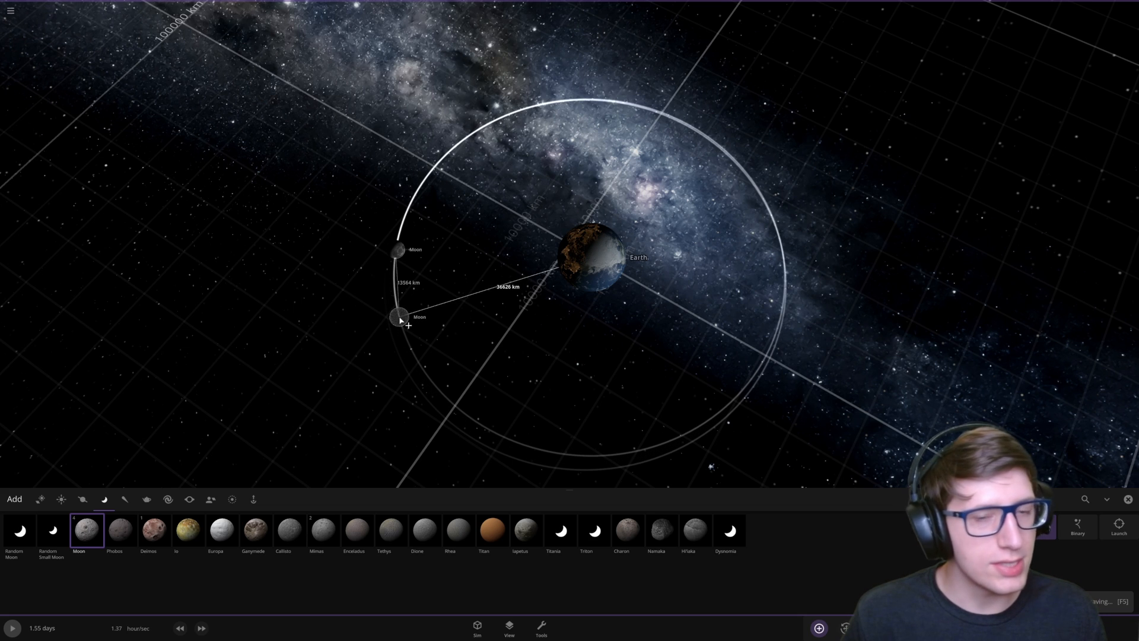
Step: Adjust the second Moon so it sits on the first Moon's orbit ring at matching distance
{"action": "left_click_drag", "start_coordinate": [399, 319], "coordinate": [442, 407]}
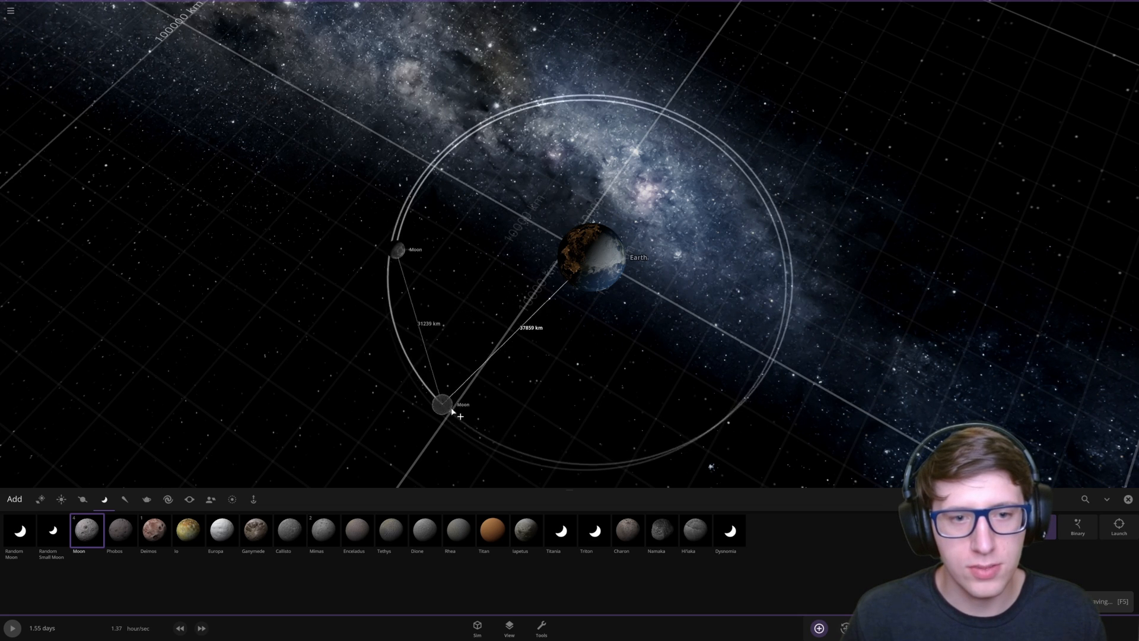
{"action": "left_click_drag", "start_coordinate": [441, 404], "coordinate": [403, 380]}
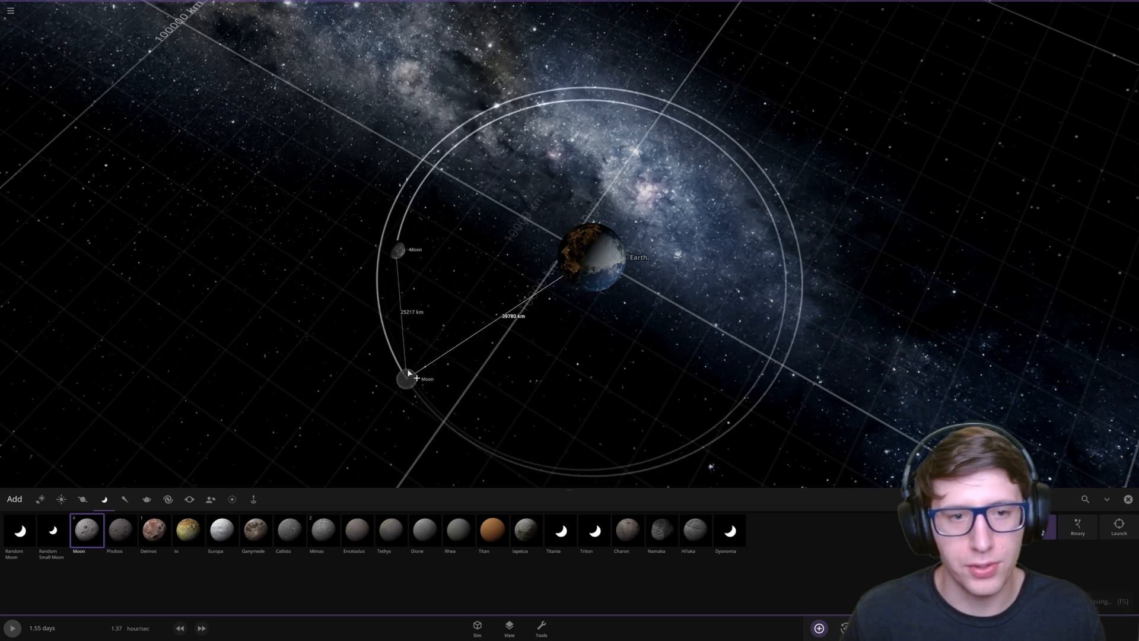
{"action": "left_click_drag", "start_coordinate": [407, 377], "coordinate": [534, 120]}
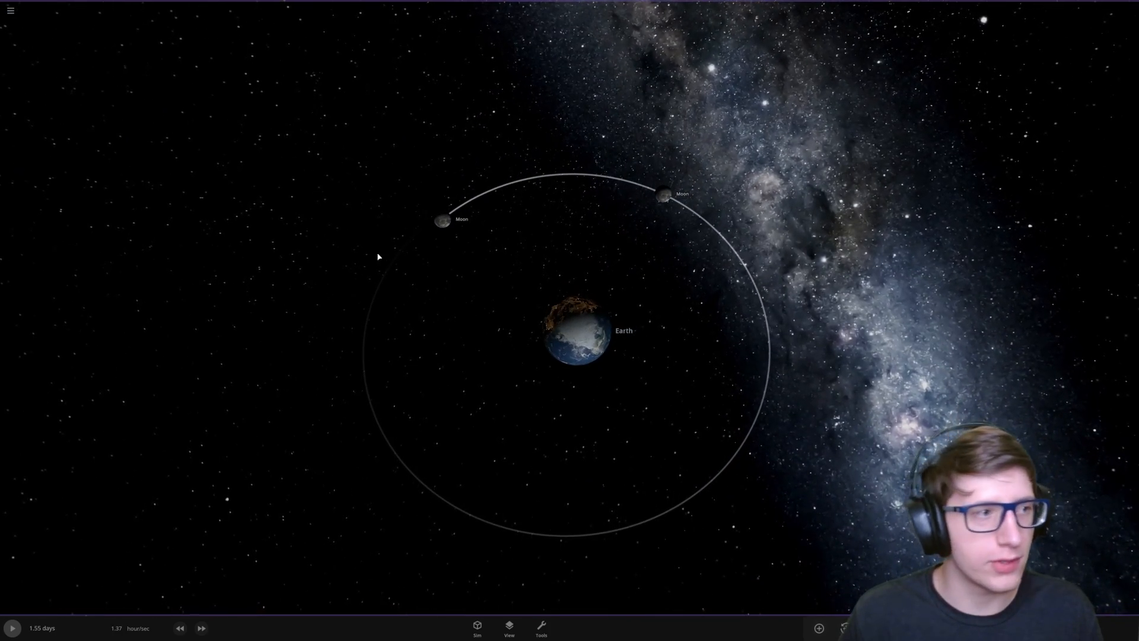
{"action": "mouse_move", "coordinate": [529, 438]}
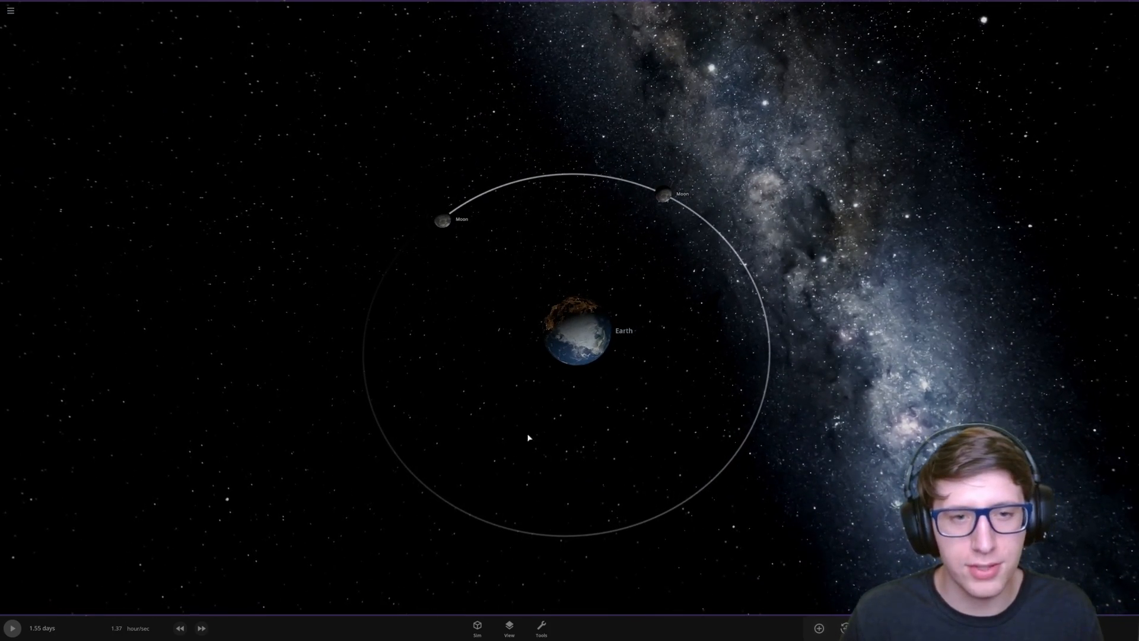
{"action": "mouse_move", "coordinate": [385, 223]}
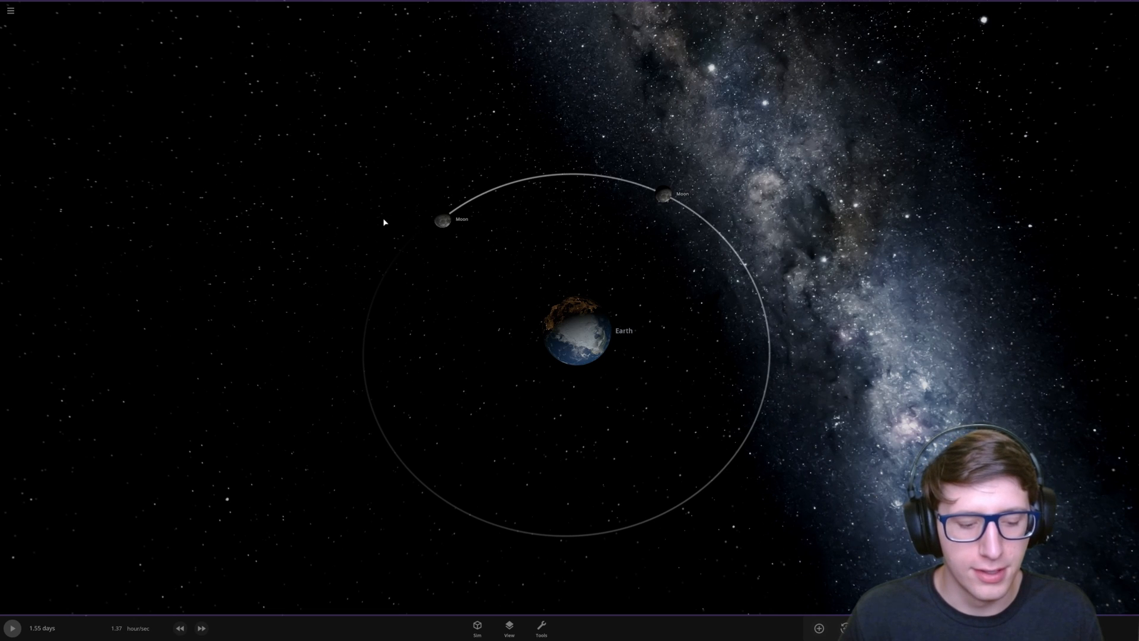
Step: Run time for about two weeks until a Moon collides with Earth and leaves it glowing
{"action": "left_click", "coordinate": [14, 627]}
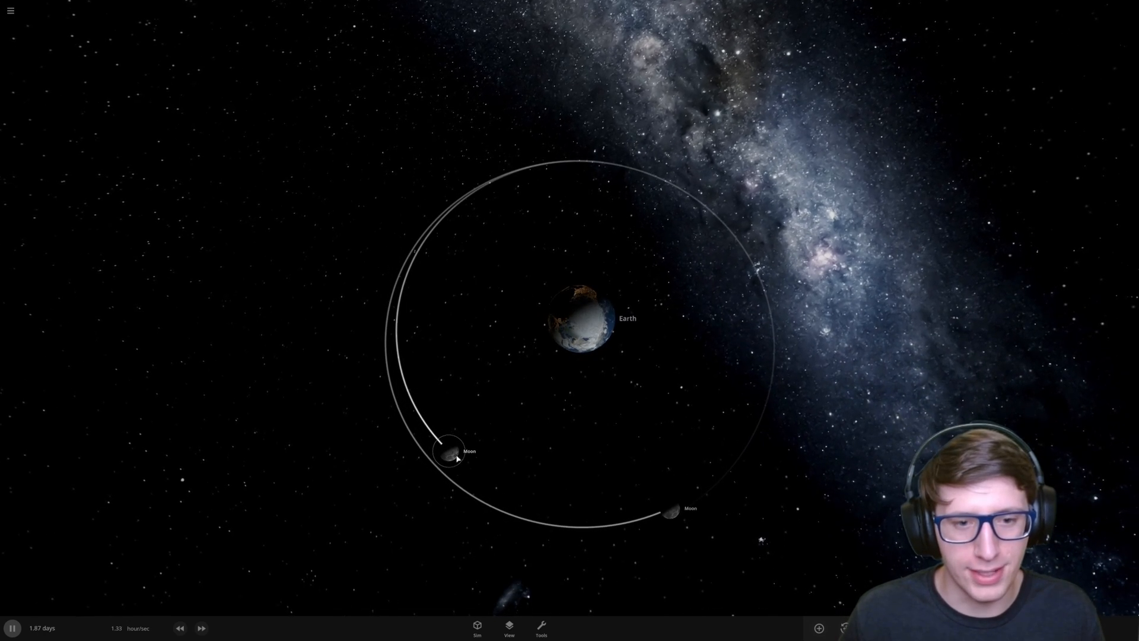
{"action": "left_click", "coordinate": [448, 451]}
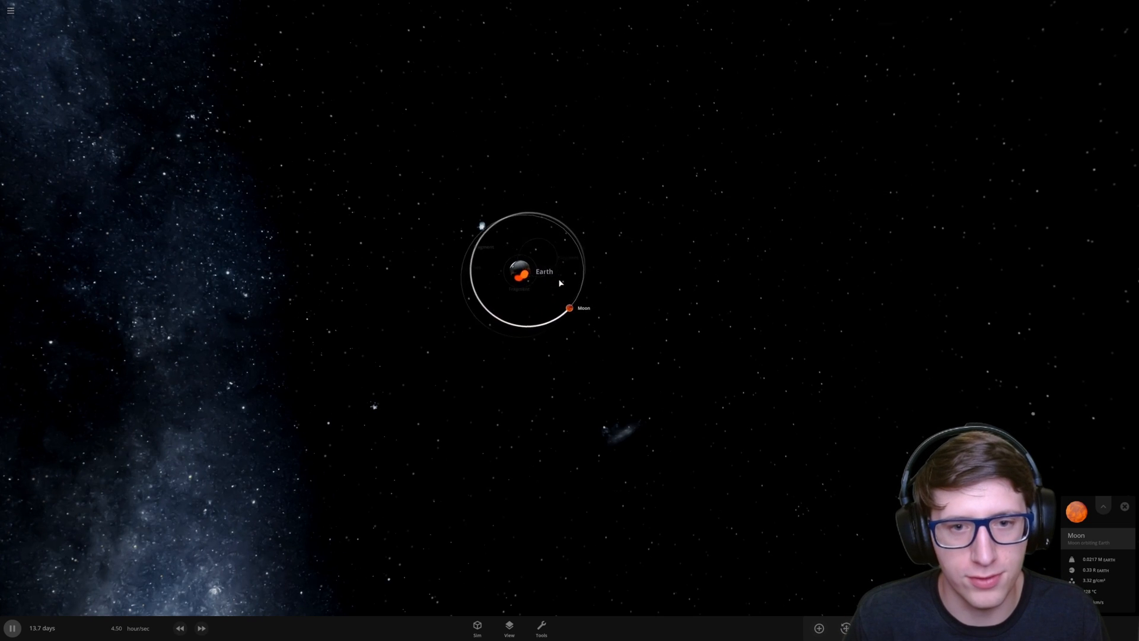
Step: Start a new empty simulation from the main menu and reopen the Add panel for Earth and Moon
{"action": "left_click", "coordinate": [10, 10]}
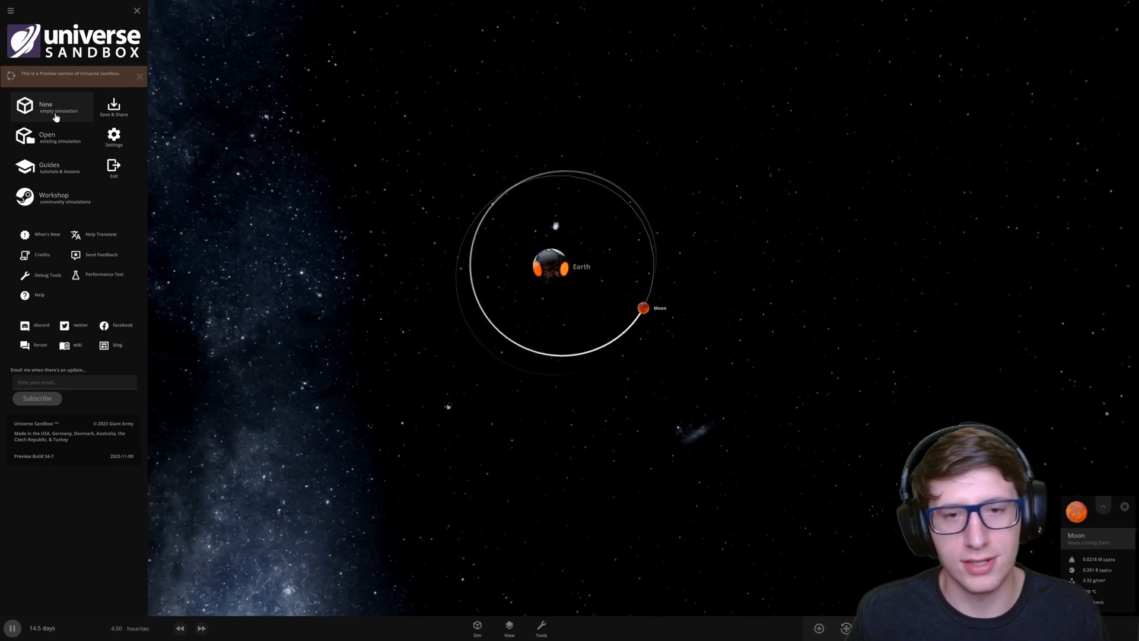
{"action": "left_click", "coordinate": [135, 11]}
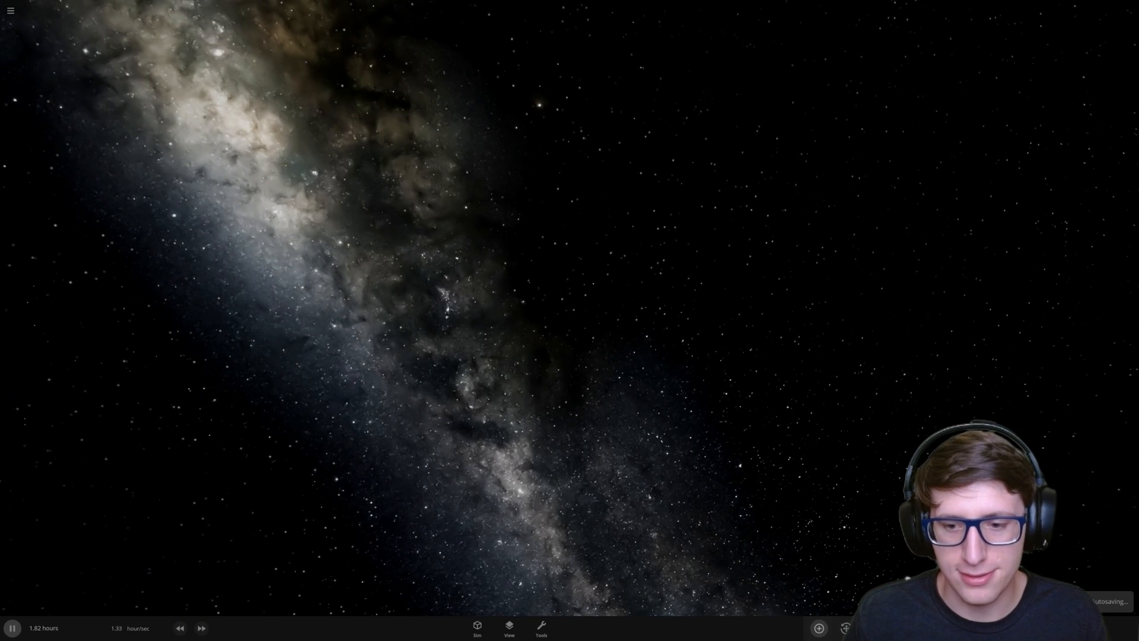
{"action": "left_click", "coordinate": [818, 626]}
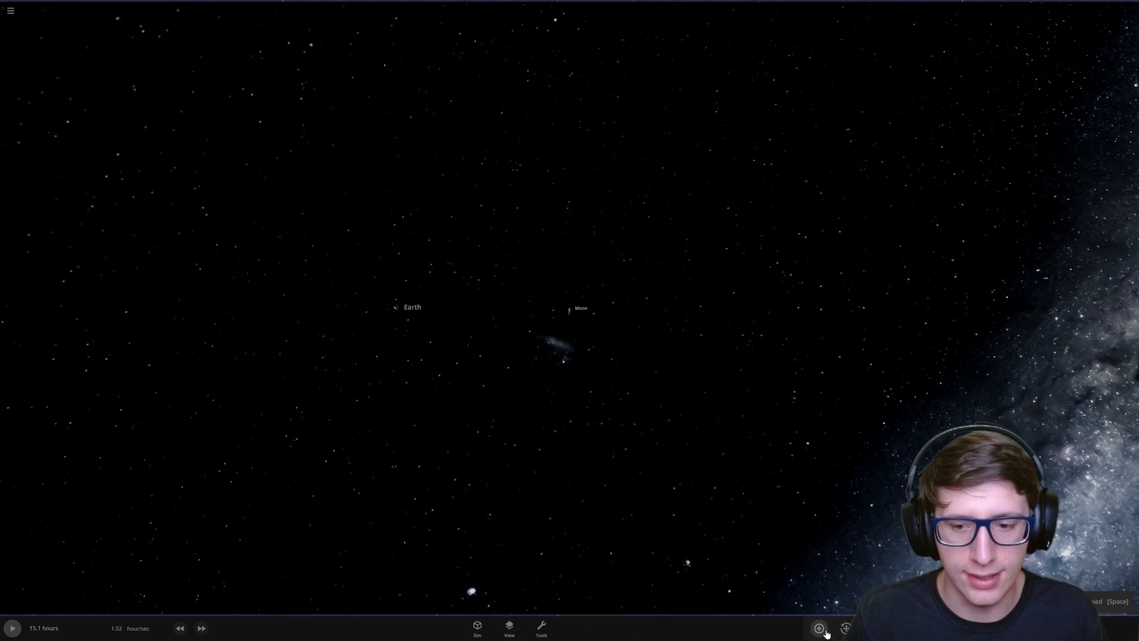
{"action": "left_click", "coordinate": [818, 627]}
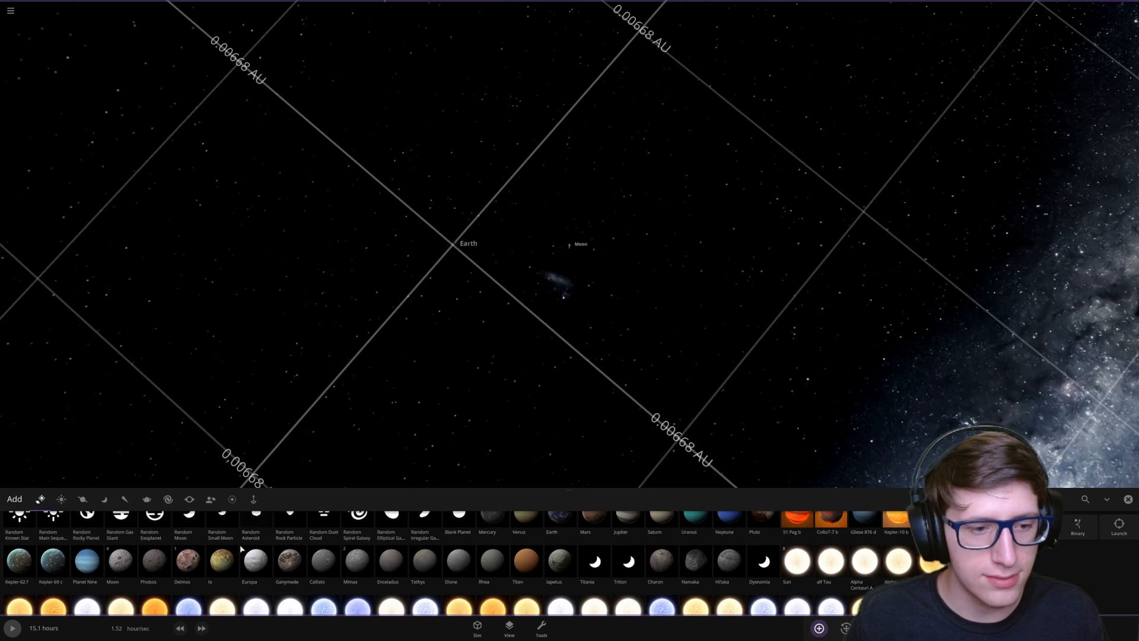
{"action": "left_click", "coordinate": [122, 499]}
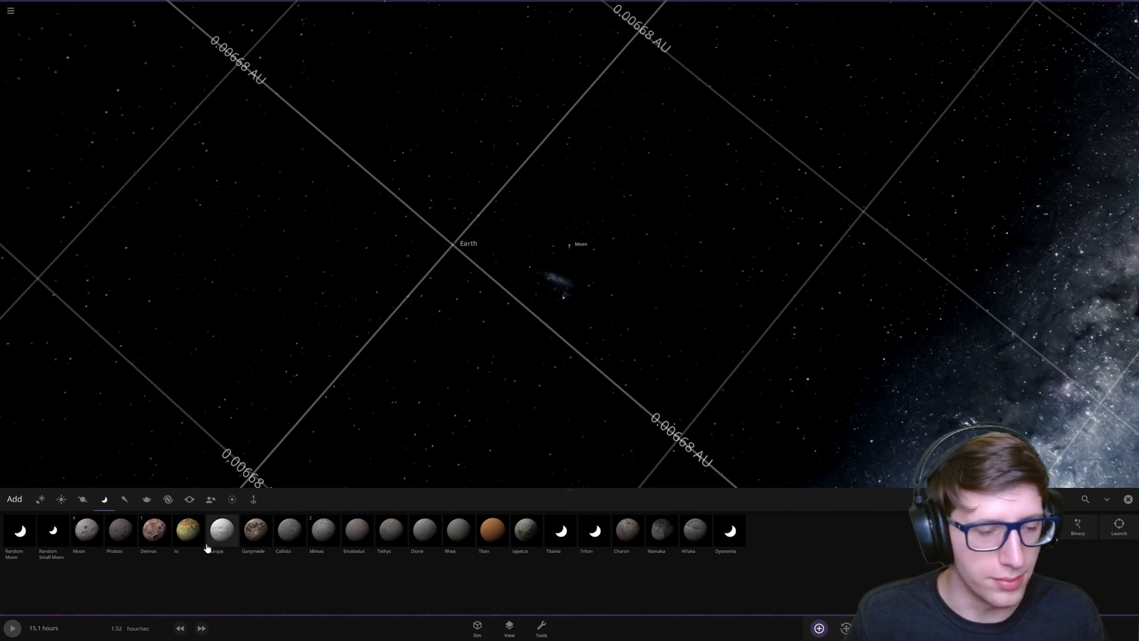
{"action": "left_click", "coordinate": [85, 532]}
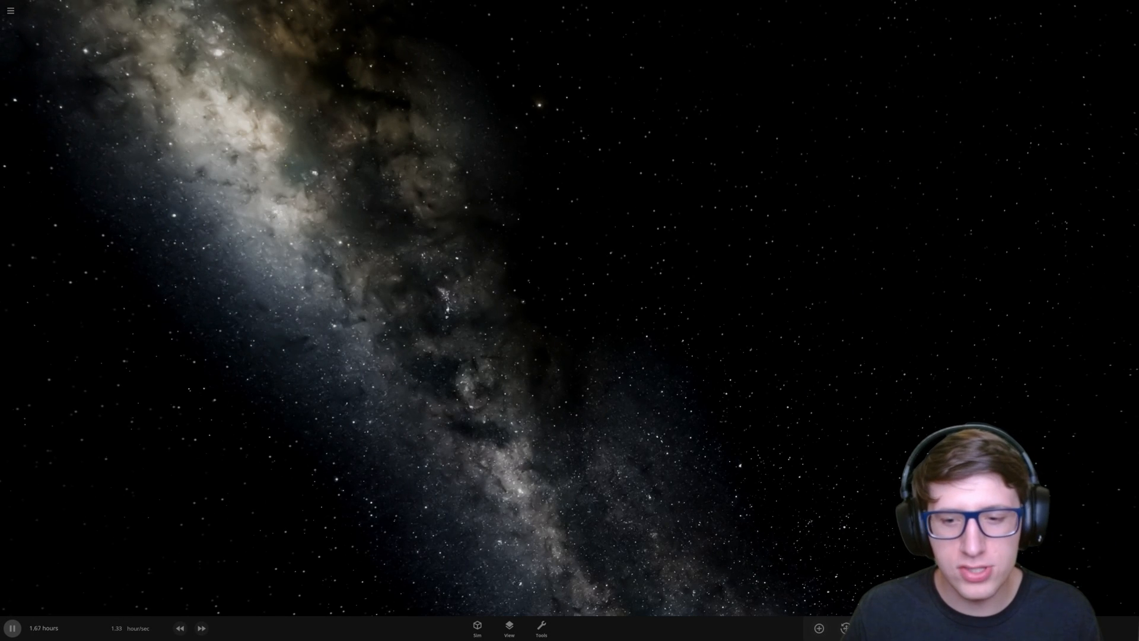
Step: Add a Moon from the Moons category and place it opposite the first Moon around Earth
{"action": "left_click", "coordinate": [818, 628]}
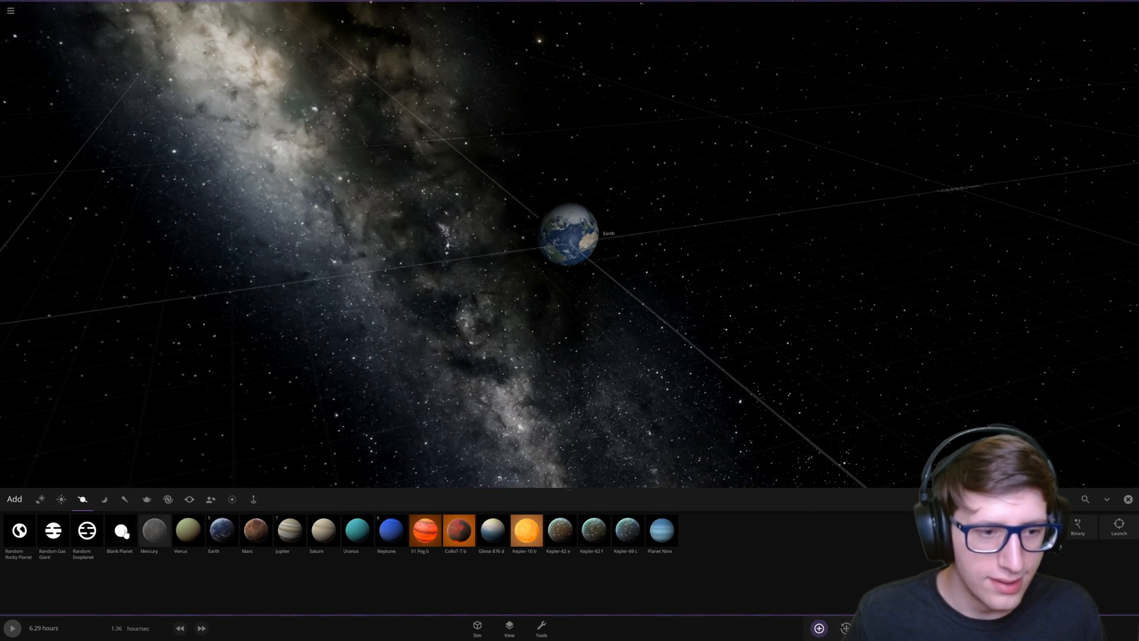
{"action": "left_click", "coordinate": [124, 499]}
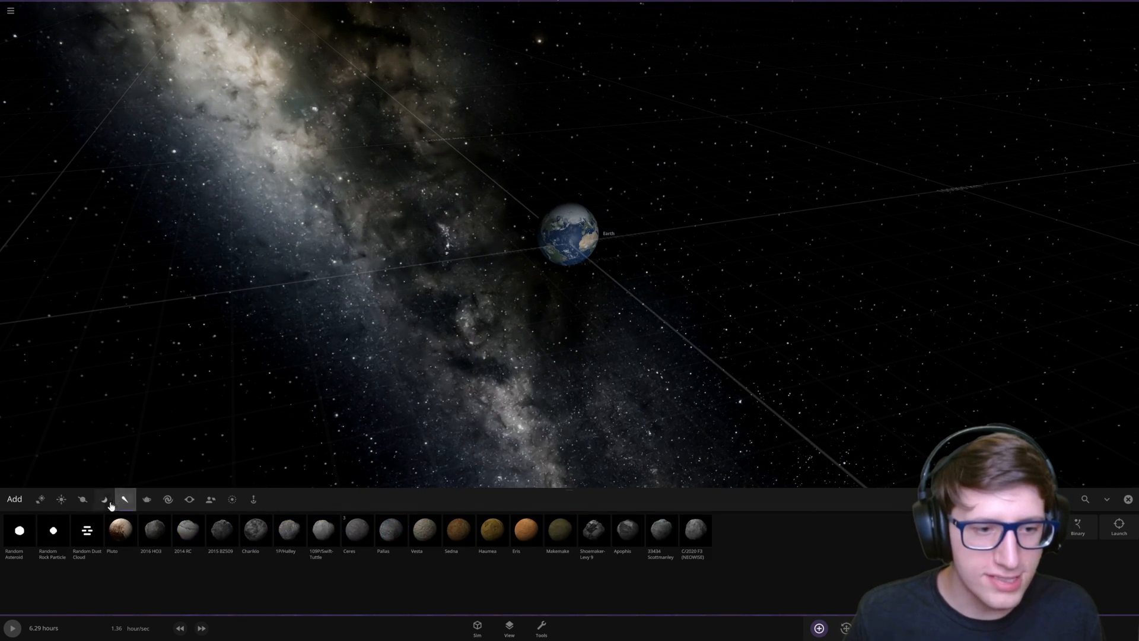
{"action": "left_click", "coordinate": [102, 499]}
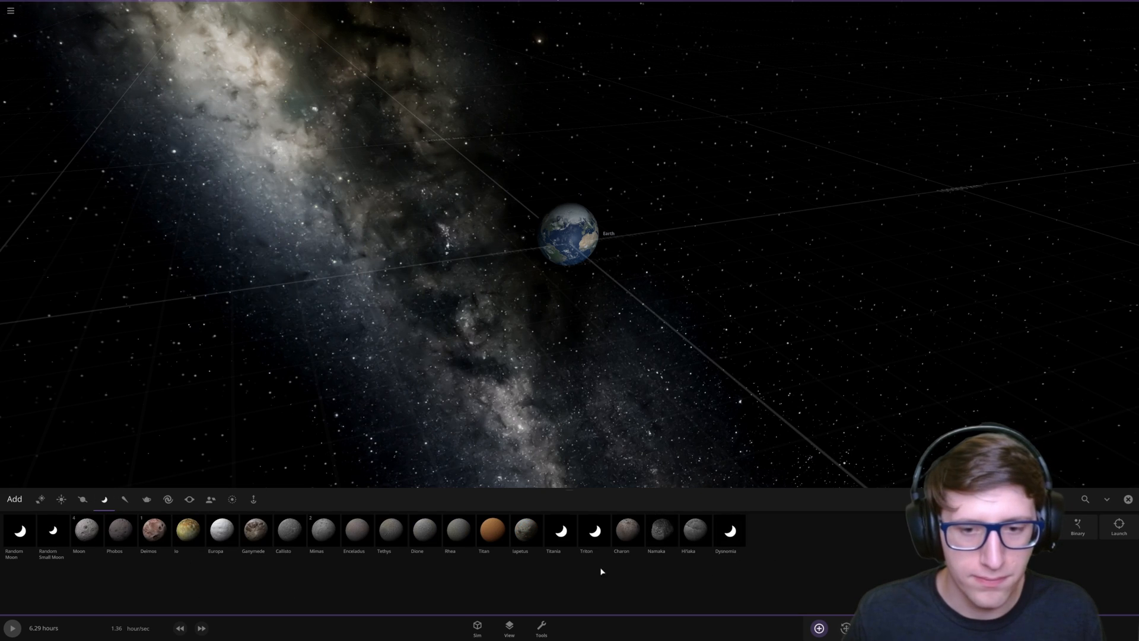
{"action": "left_click", "coordinate": [87, 537]}
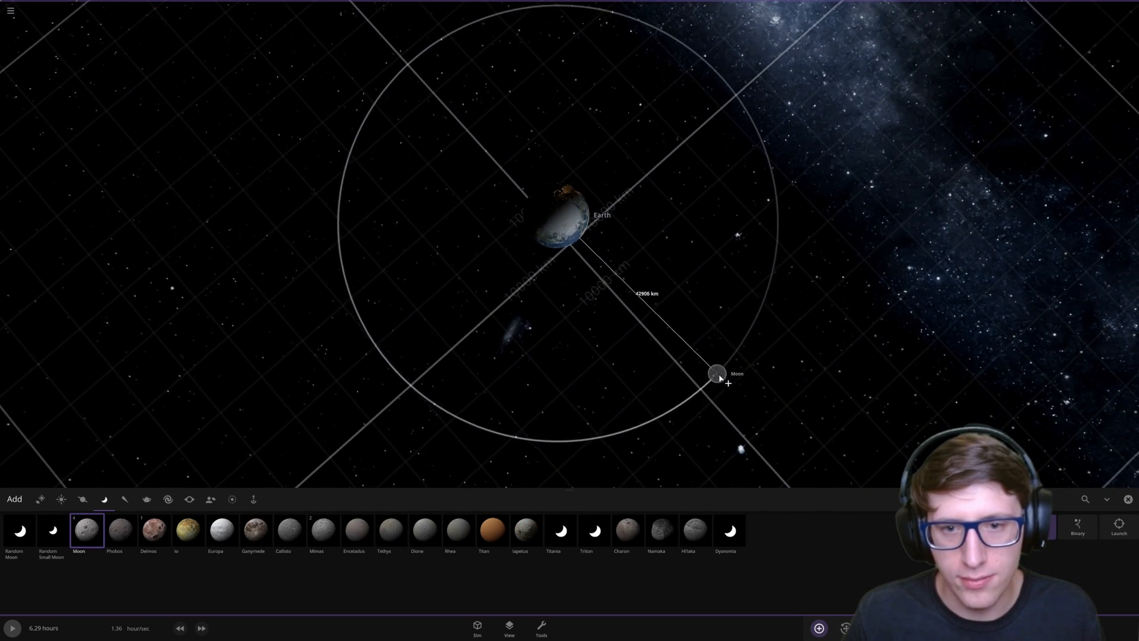
{"action": "left_click_drag", "start_coordinate": [717, 373], "coordinate": [730, 385]}
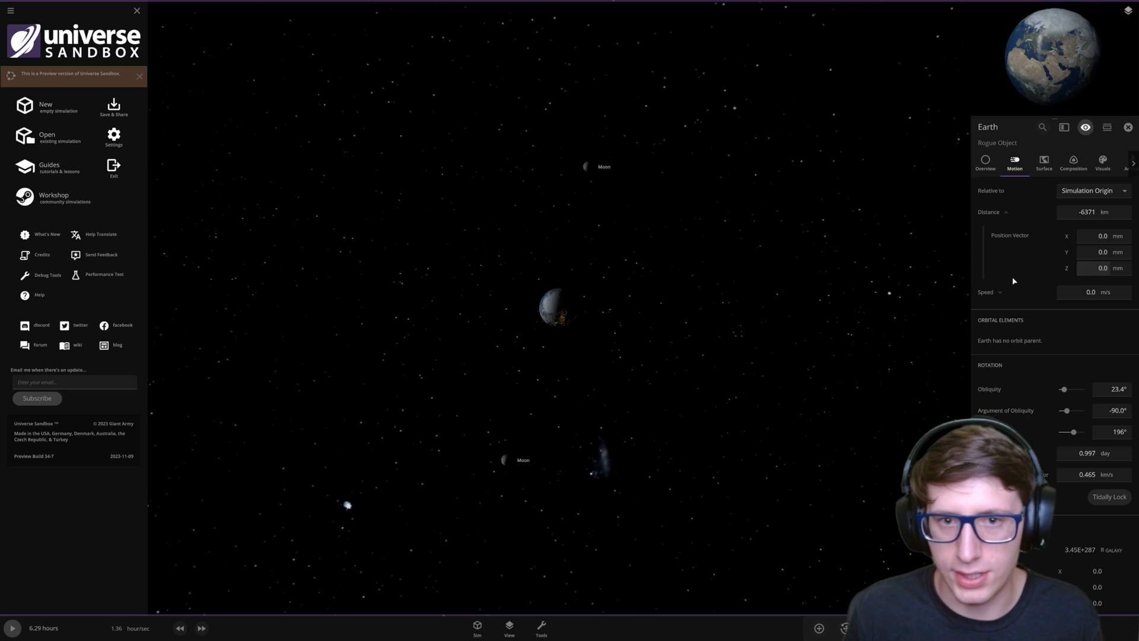
Step: Review the lower Moon's Motion details, reading its distance and 2.80 km/s orbital speed
{"action": "left_click", "coordinate": [506, 461]}
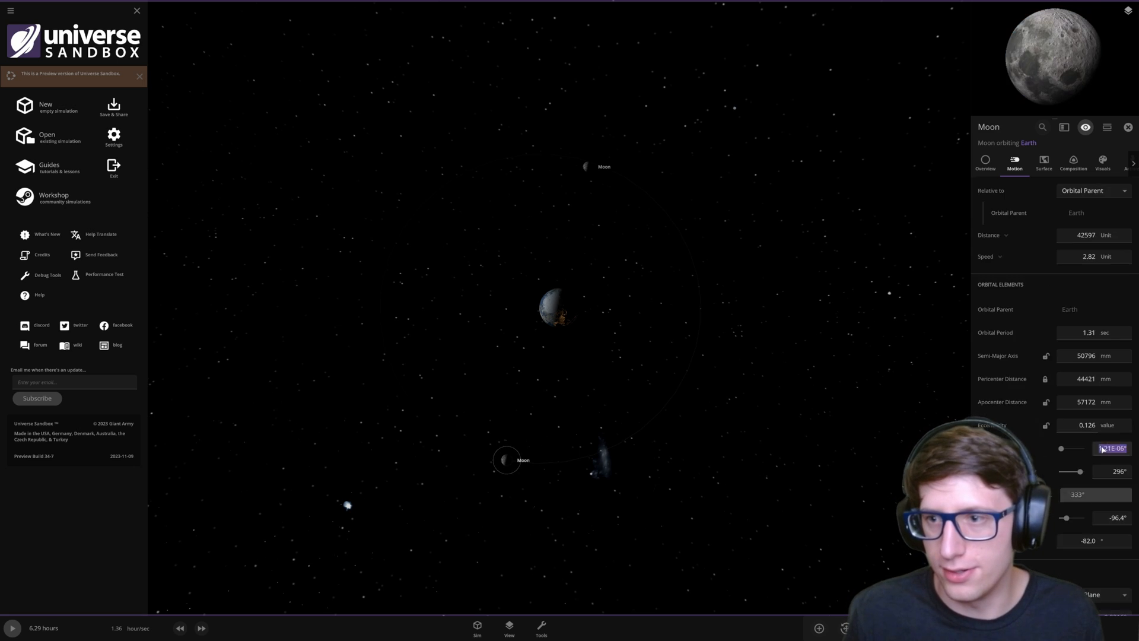
{"action": "scroll", "scroll_direction": "down", "scroll_amount": 3}
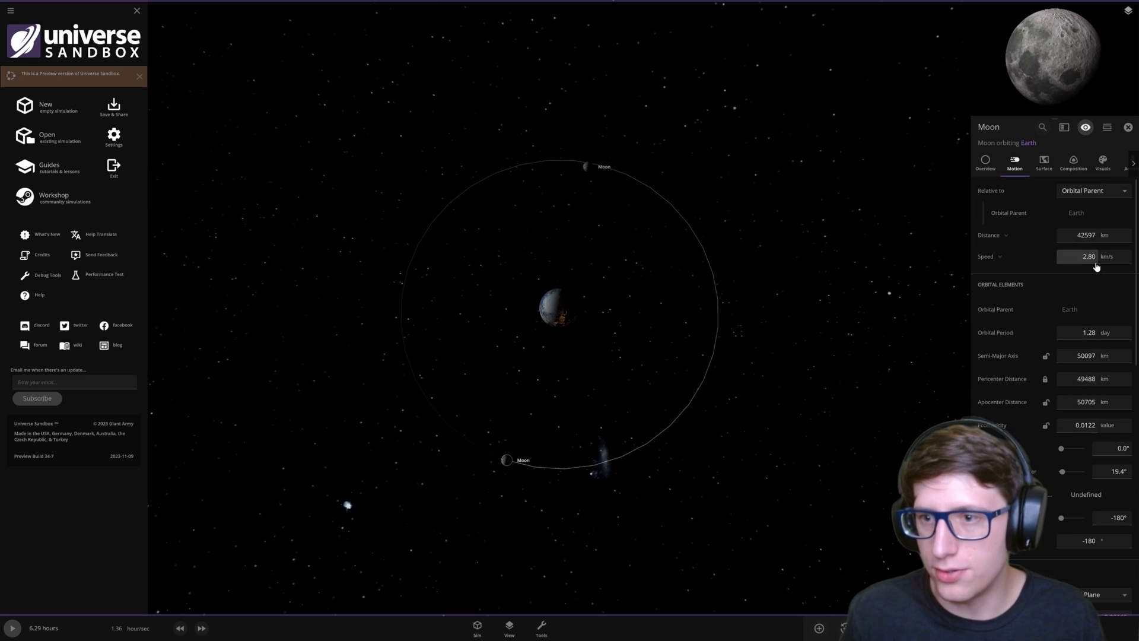
{"action": "left_click", "coordinate": [1094, 190]}
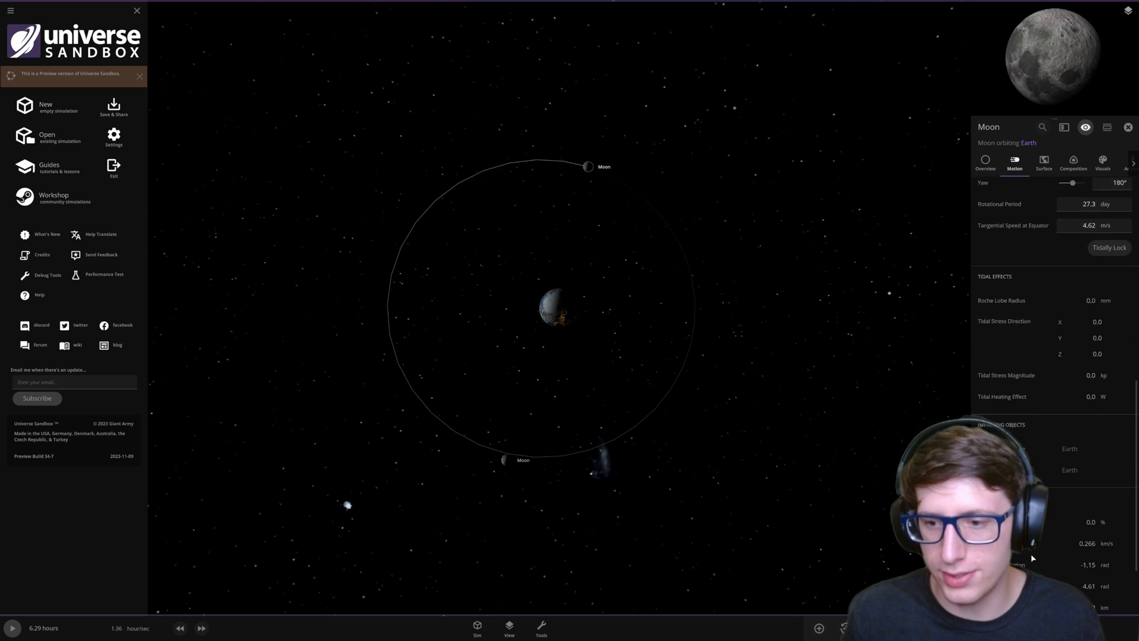
{"action": "scroll", "scroll_direction": "down", "scroll_amount": 3}
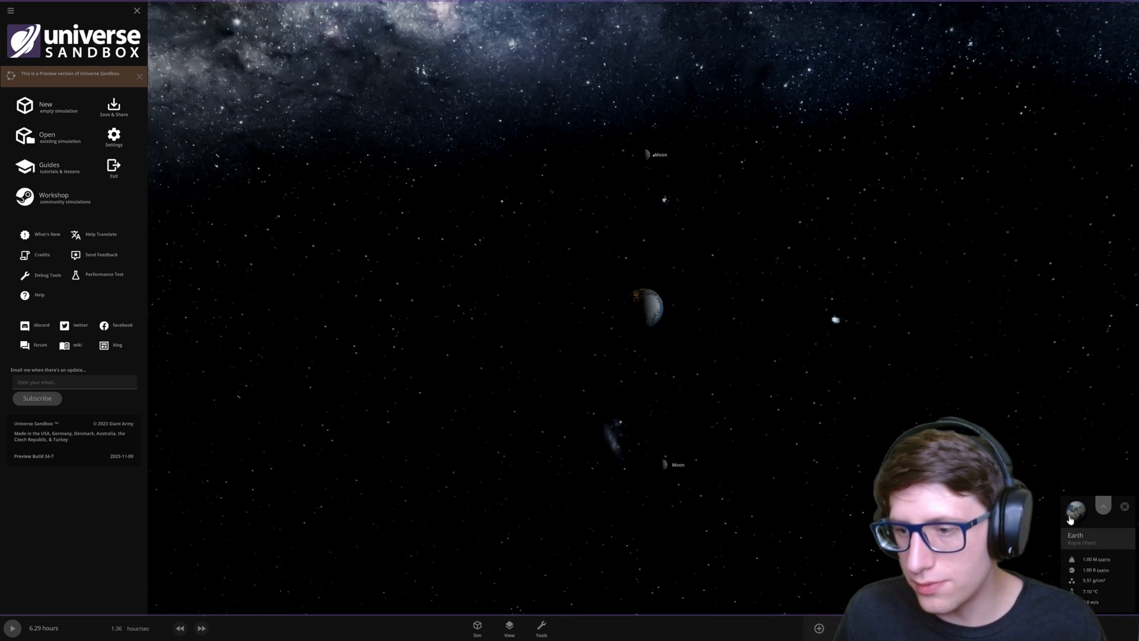
Step: Inspect Earth's and the lower Moon's position vectors and begin editing the Moon's y position
{"action": "left_click", "coordinate": [1103, 506]}
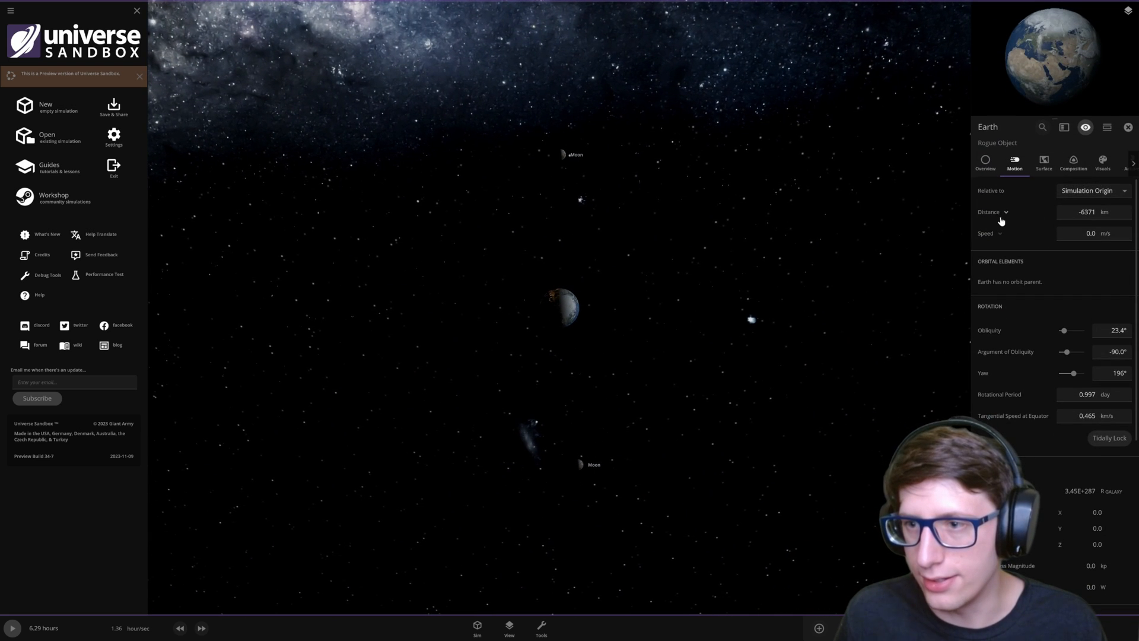
{"action": "left_click", "coordinate": [1097, 212]}
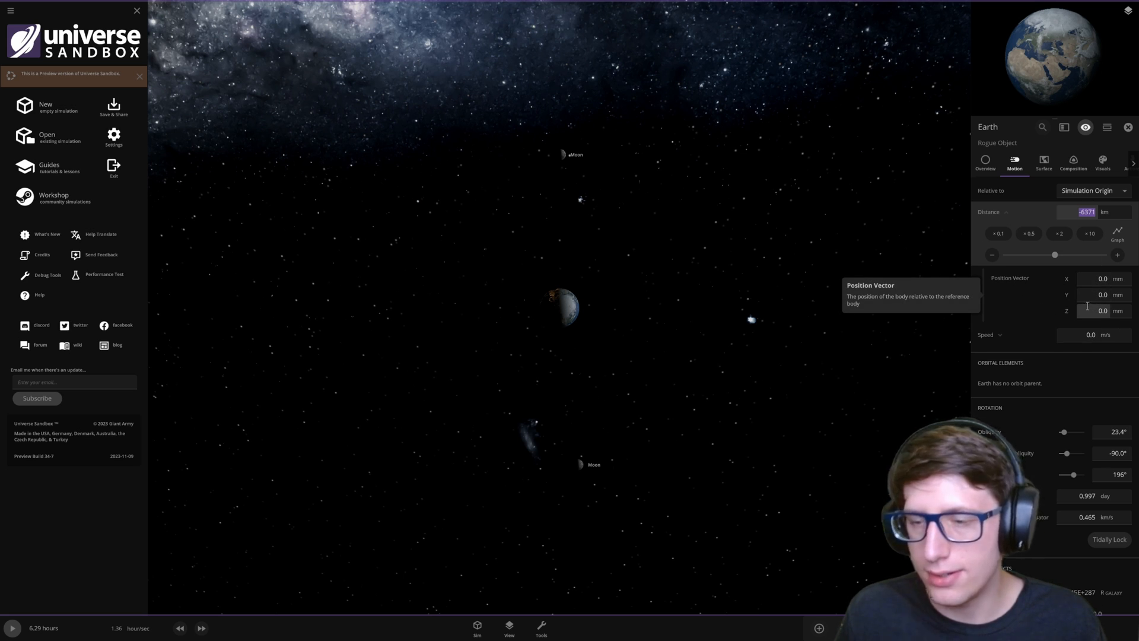
{"action": "mouse_move", "coordinate": [795, 214]}
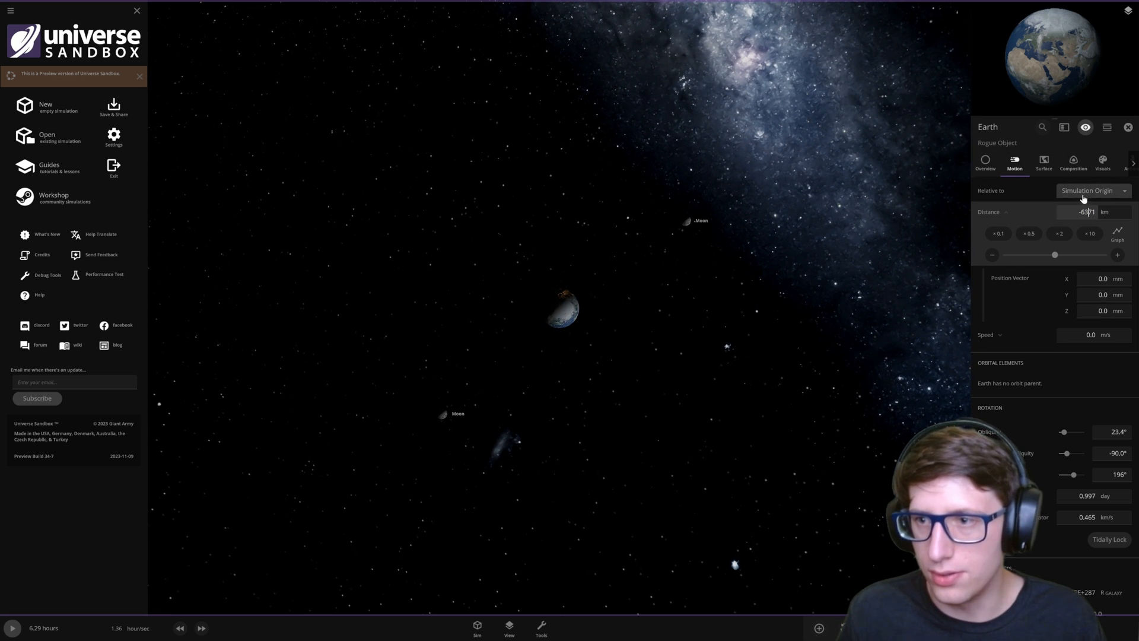
{"action": "left_click", "coordinate": [1087, 190]}
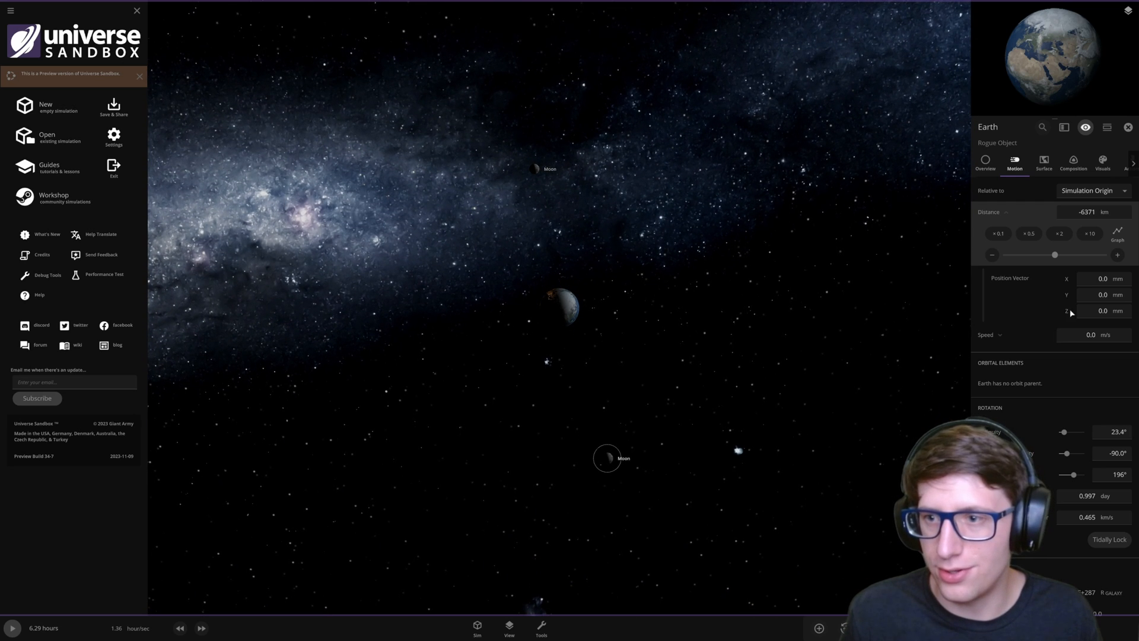
{"action": "left_click", "coordinate": [606, 458]}
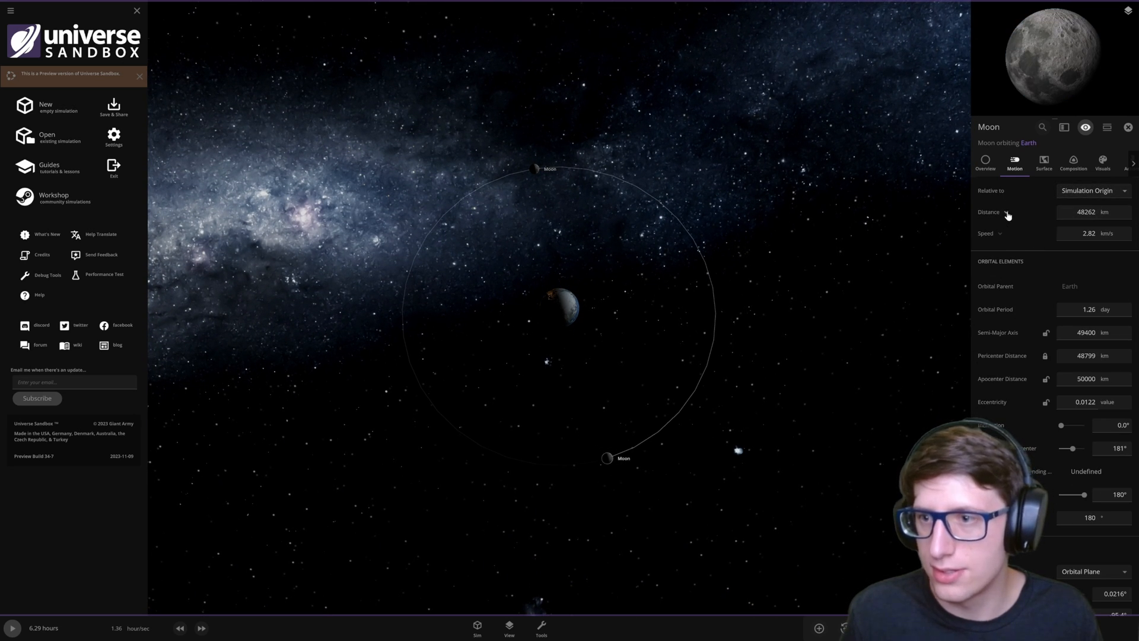
{"action": "left_click", "coordinate": [1003, 213]}
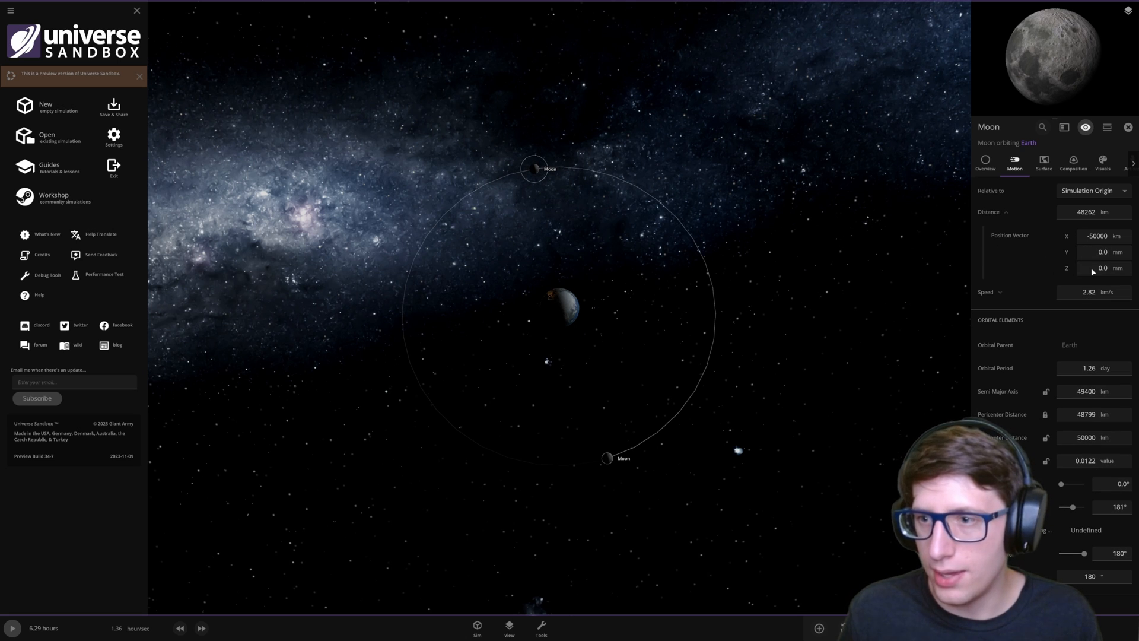
{"action": "left_click", "coordinate": [1094, 190]}
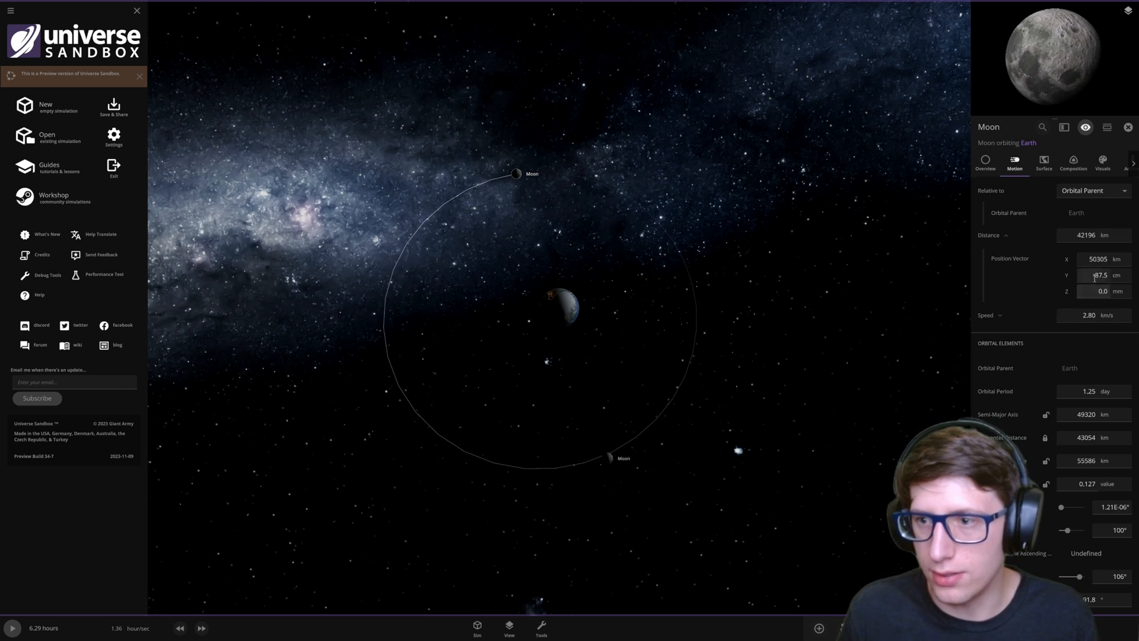
{"action": "left_click", "coordinate": [1098, 275]}
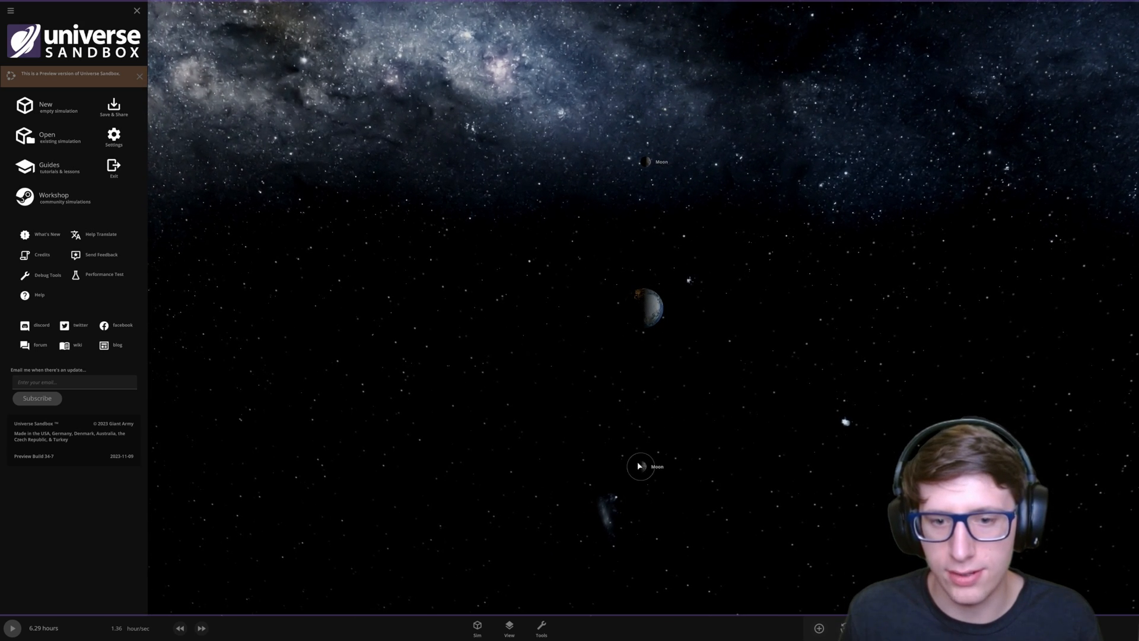
Step: Set each Moon's motion relative to its orbital parent so both read 41892 km at 2.82 km/s
{"action": "left_click", "coordinate": [640, 465]}
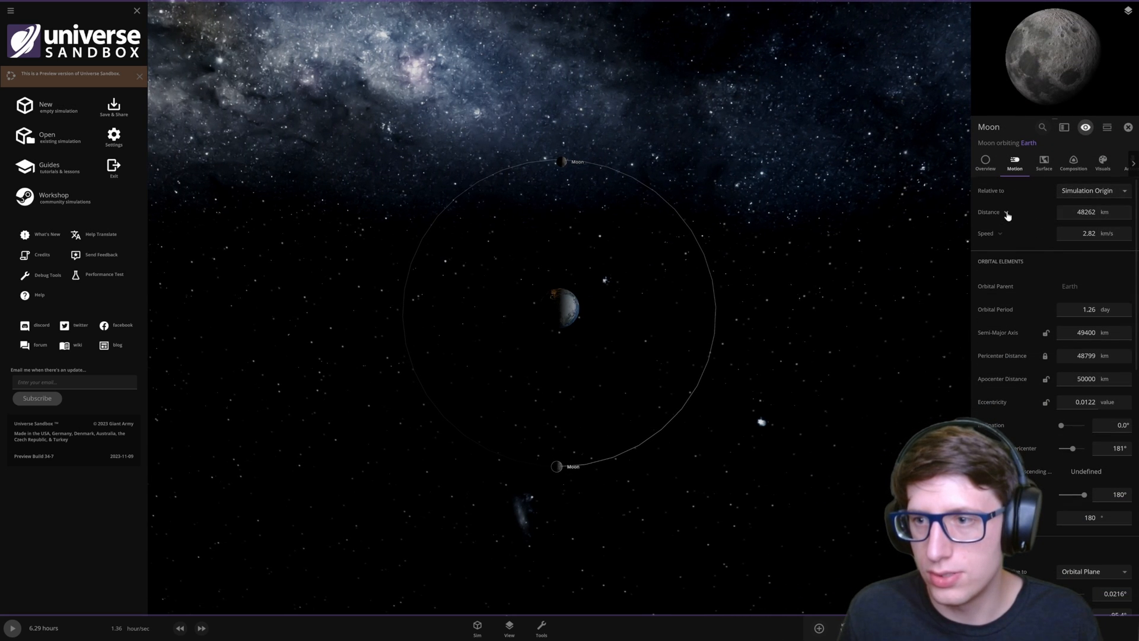
{"action": "left_click", "coordinate": [1006, 212]}
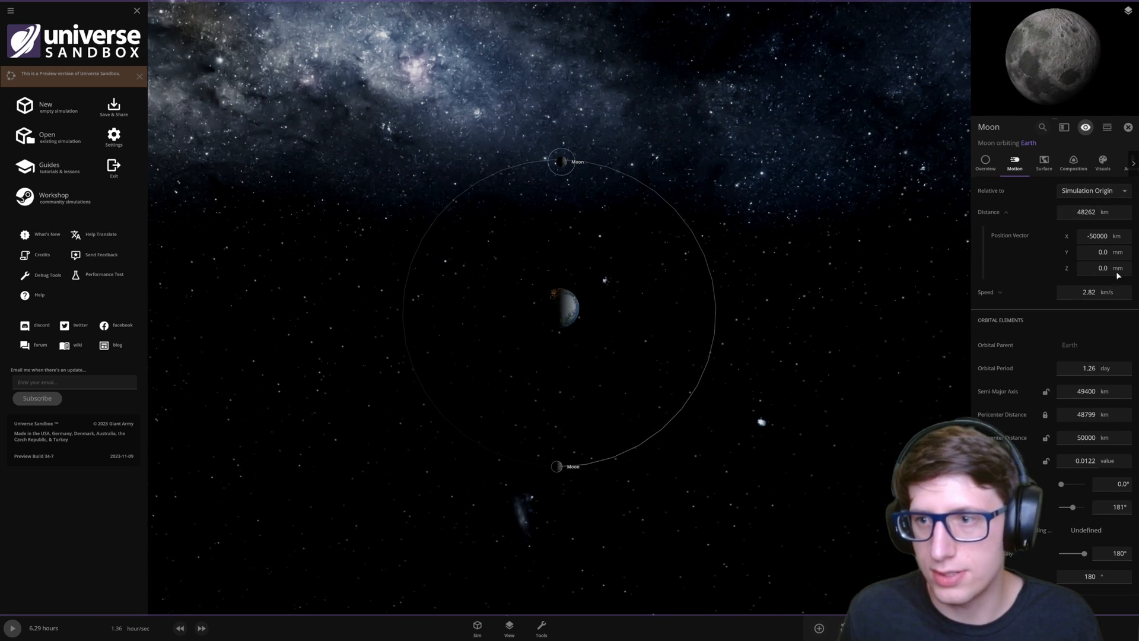
{"action": "left_click", "coordinate": [1094, 190]}
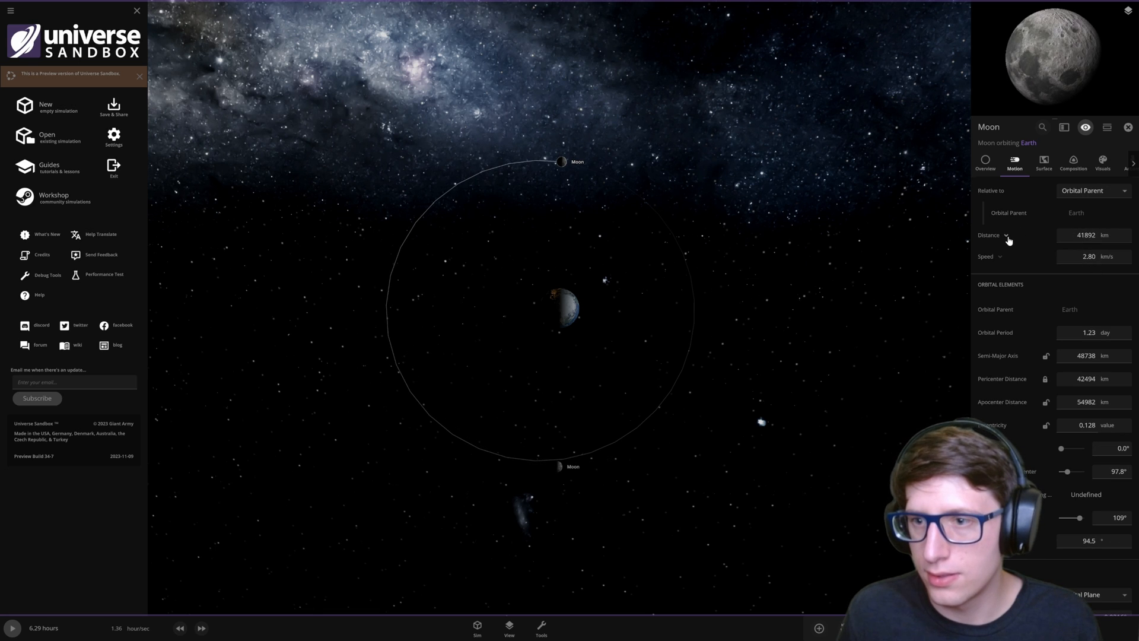
{"action": "left_click", "coordinate": [1006, 235]}
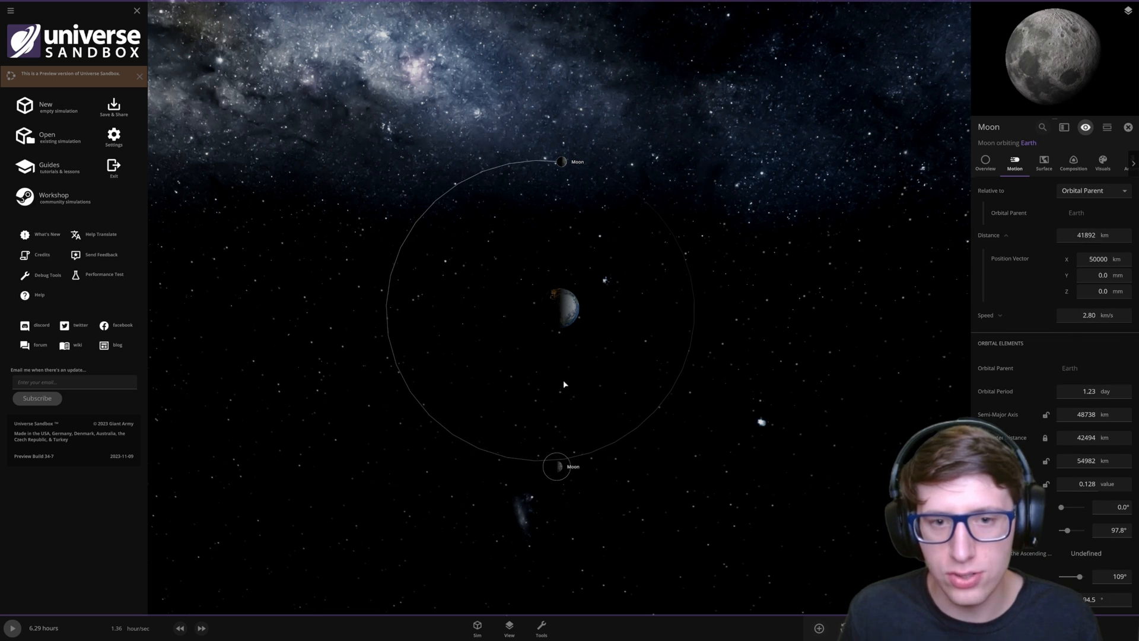
{"action": "left_click", "coordinate": [1094, 190]}
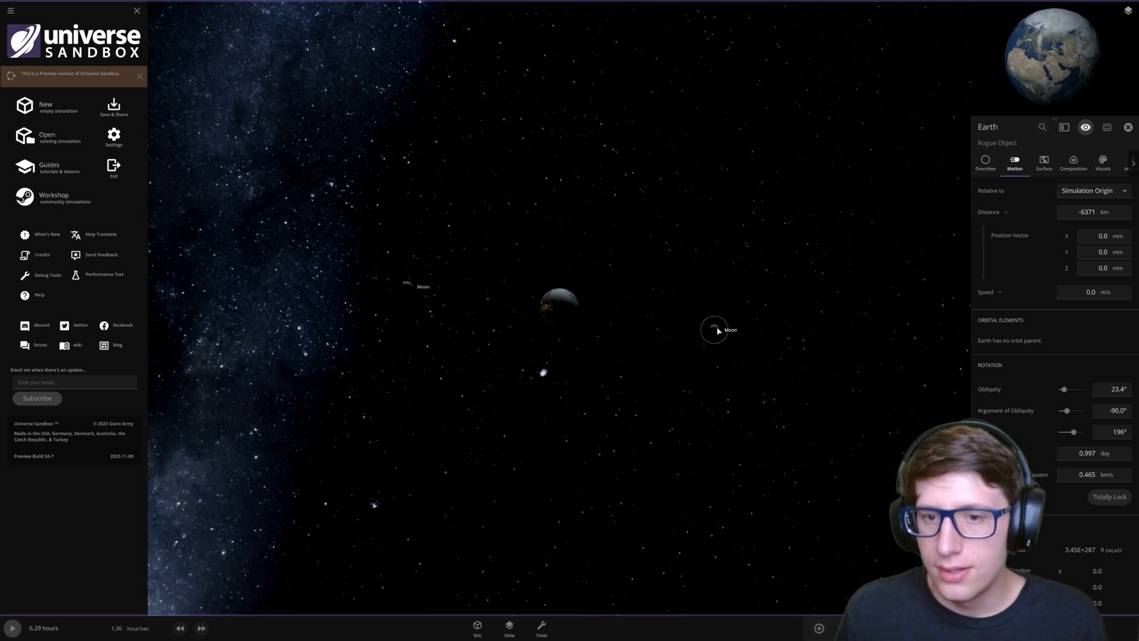
{"action": "left_click", "coordinate": [712, 330]}
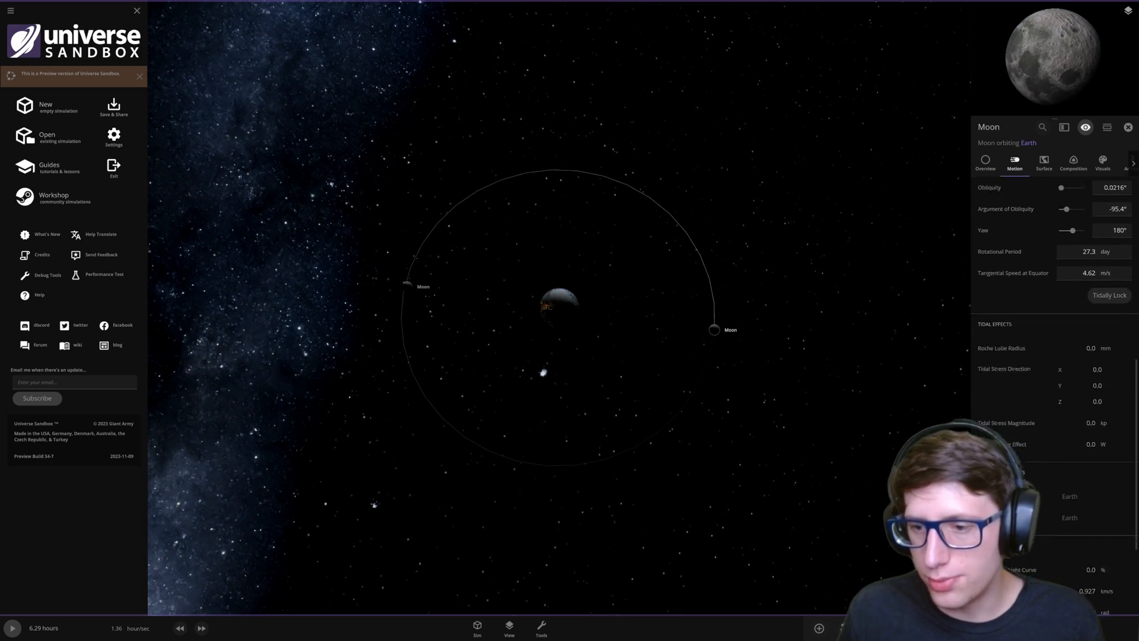
{"action": "scroll", "scroll_direction": "down", "scroll_amount": 3}
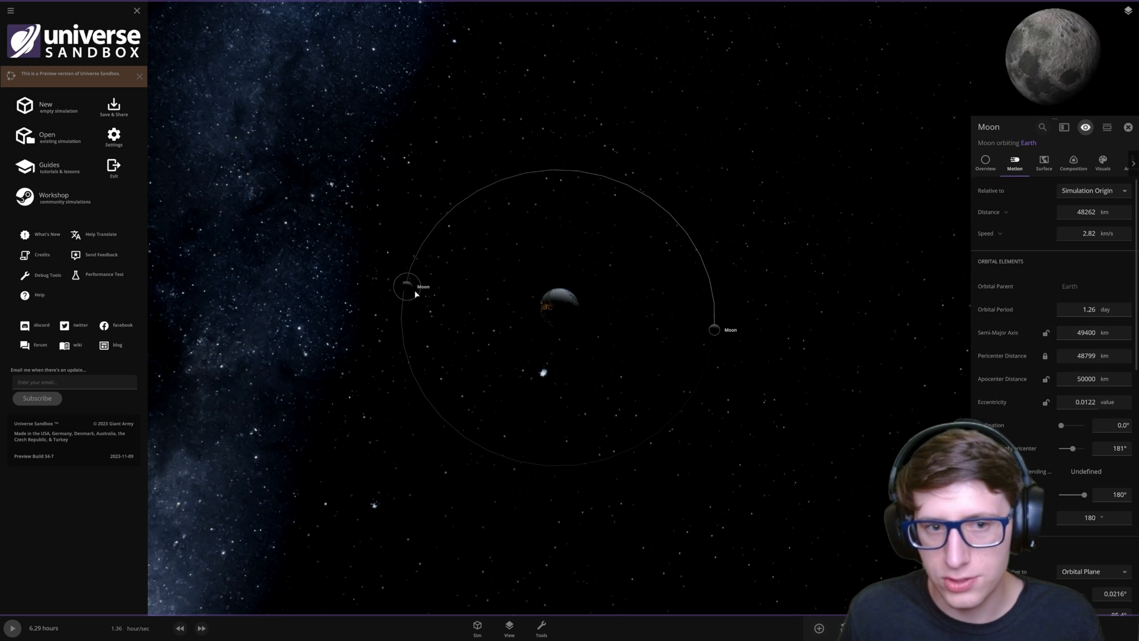
{"action": "scroll", "scroll_direction": "down", "scroll_amount": 3}
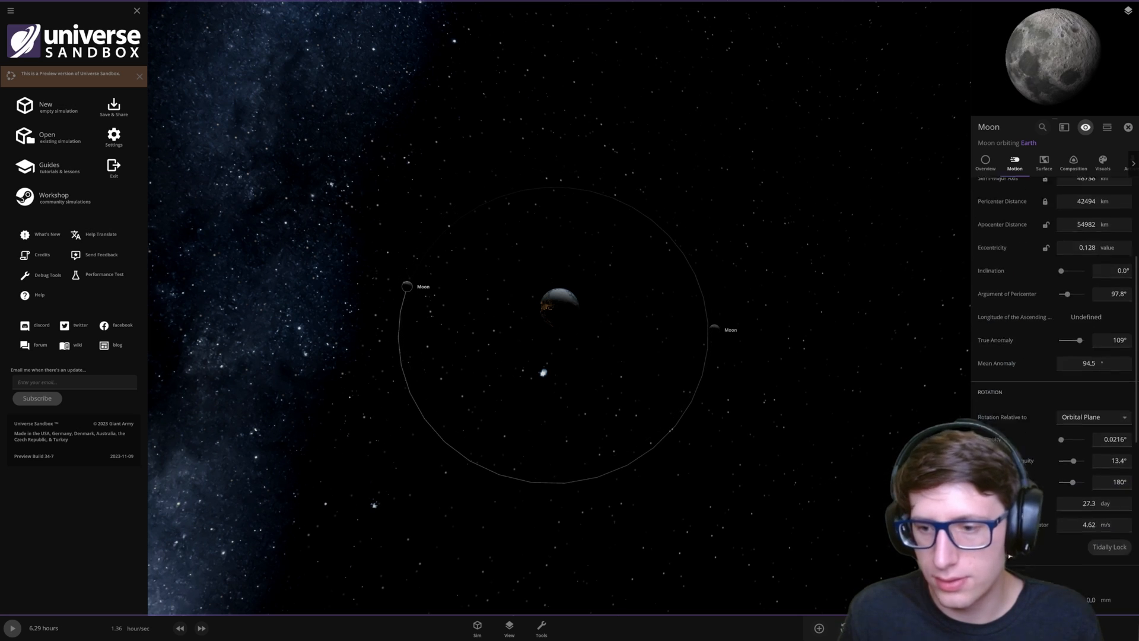
{"action": "scroll", "scroll_direction": "down", "scroll_amount": 3}
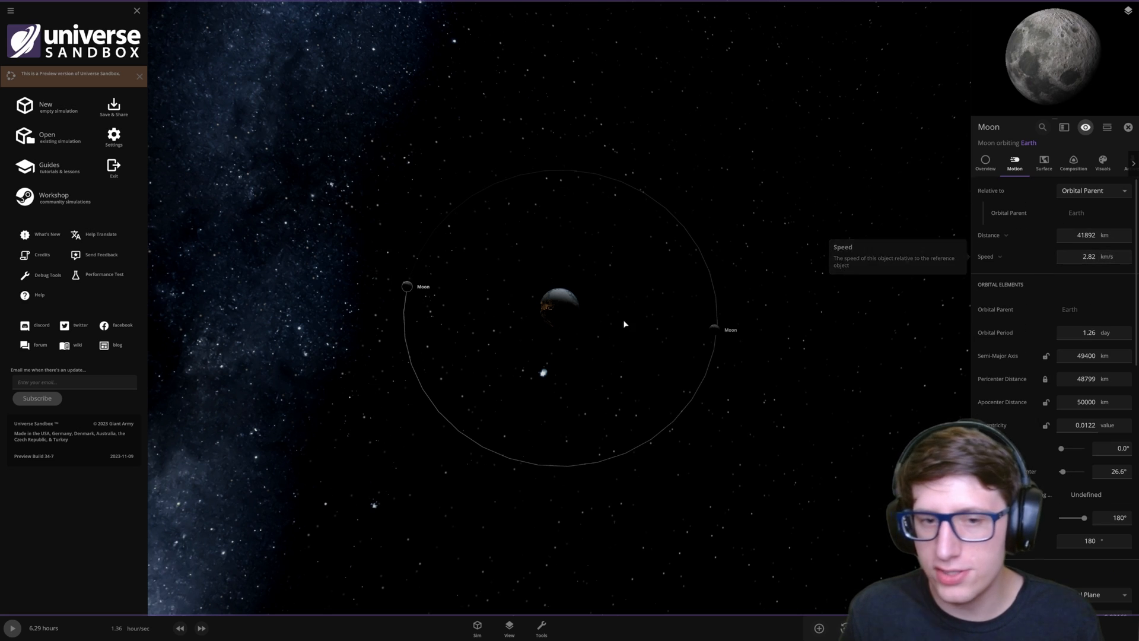
{"action": "mouse_move", "coordinate": [609, 195]}
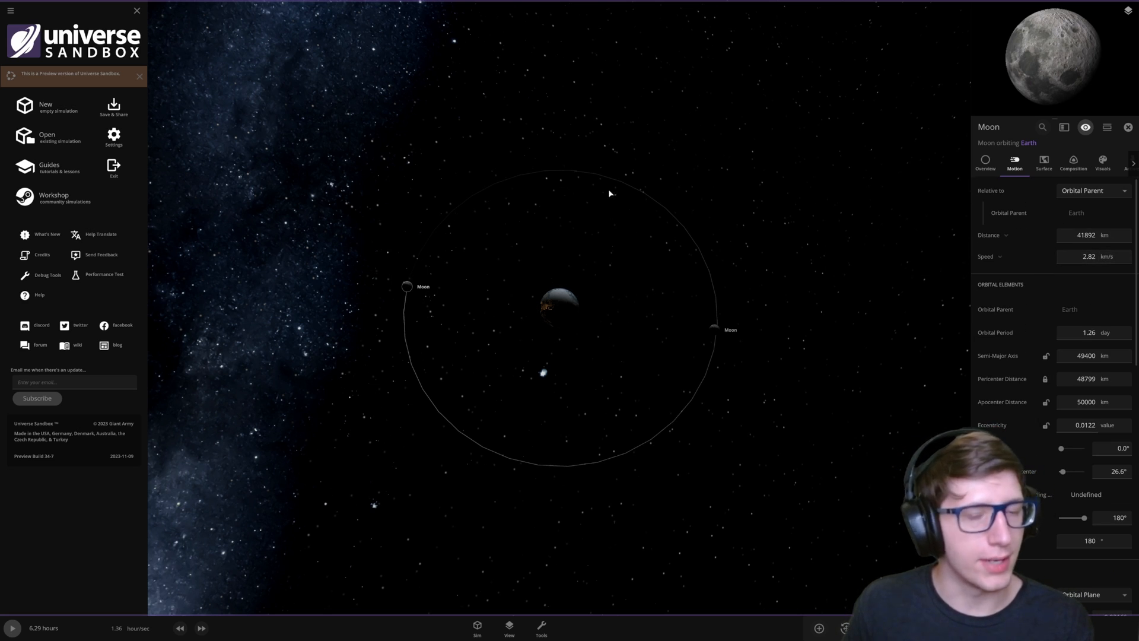
{"action": "mouse_move", "coordinate": [695, 283]}
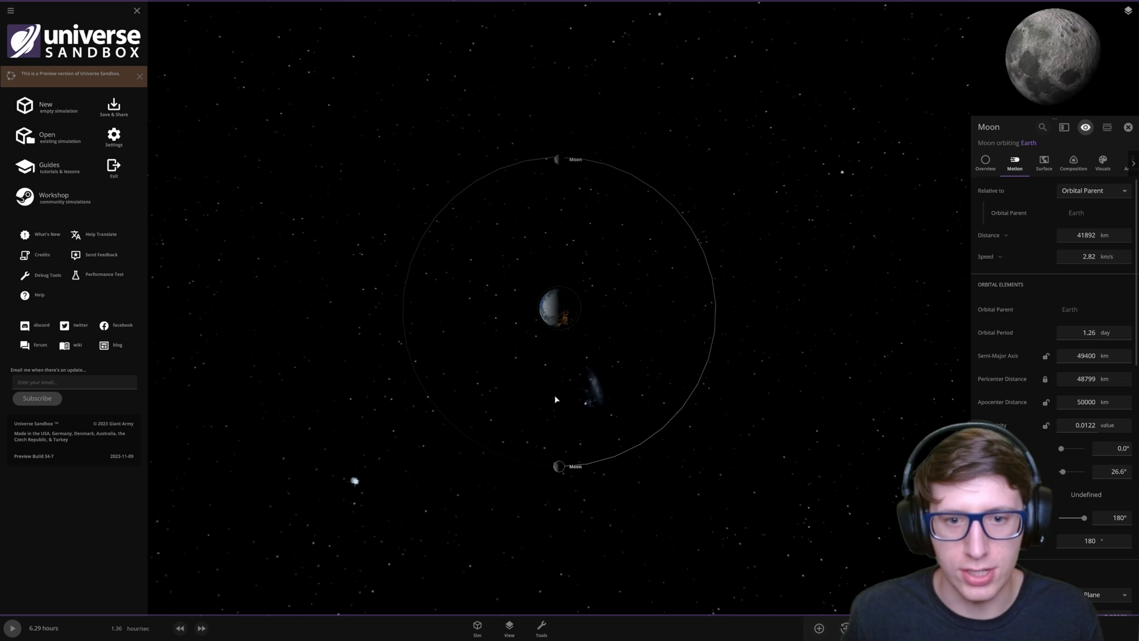
{"action": "mouse_move", "coordinate": [560, 415]}
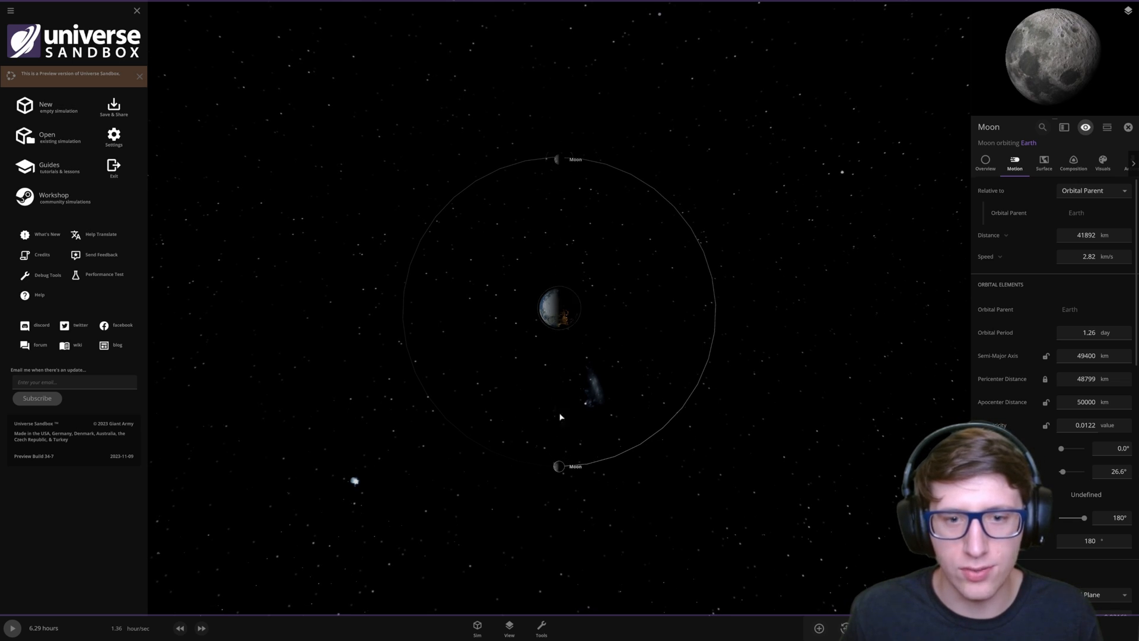
{"action": "mouse_move", "coordinate": [619, 403]}
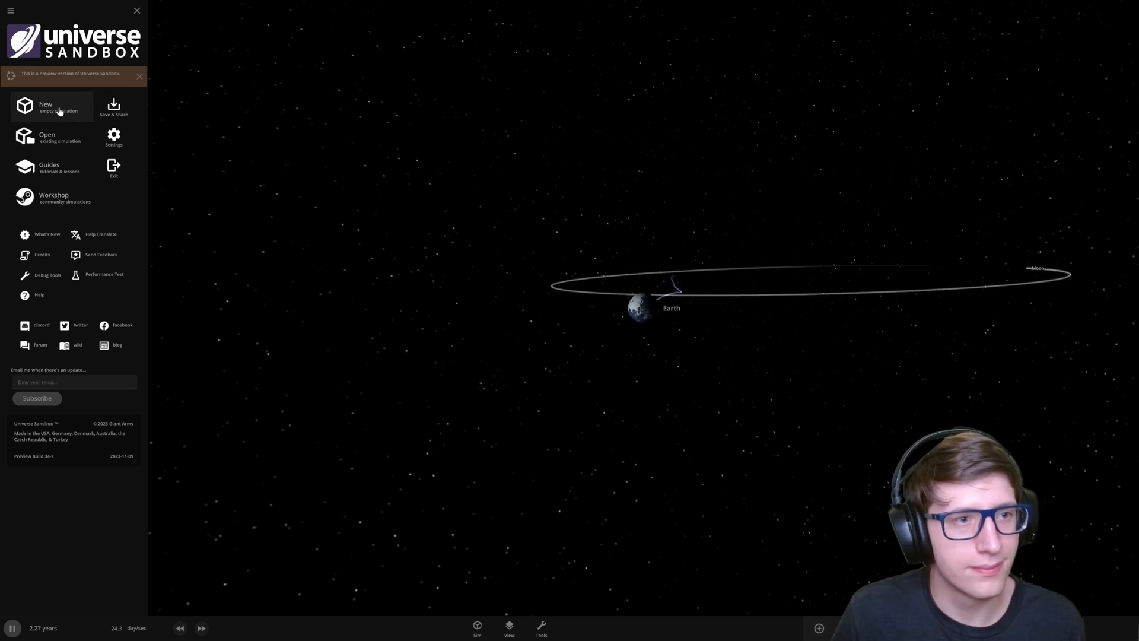
Step: Start a new empty simulation and bring up the catalogue of placeable bodies
{"action": "left_click", "coordinate": [53, 107]}
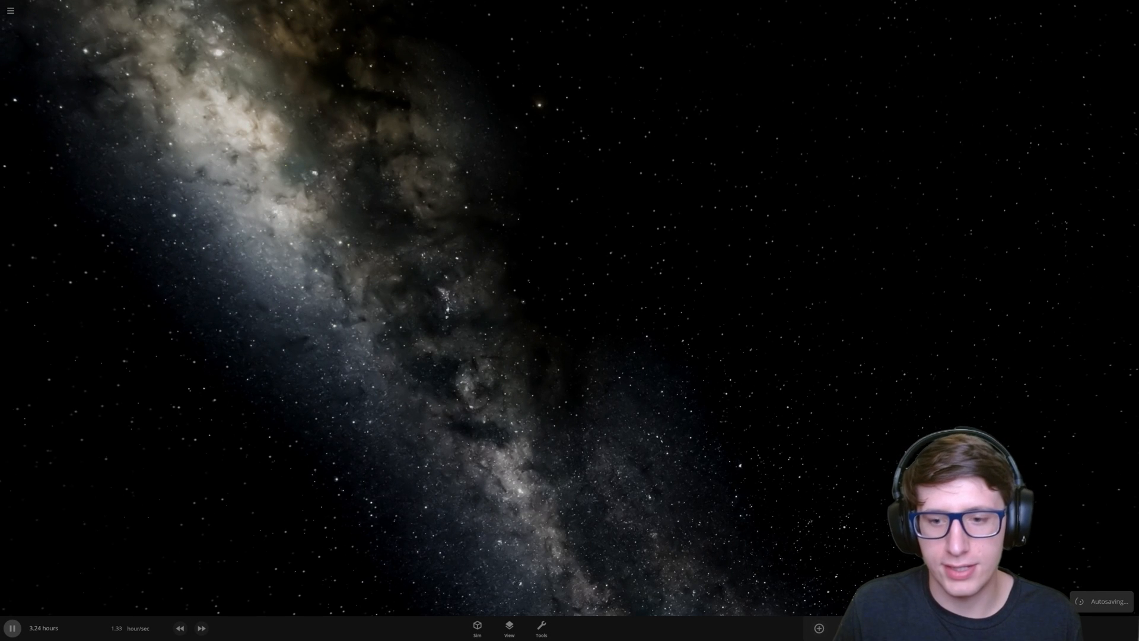
{"action": "left_click", "coordinate": [818, 627]}
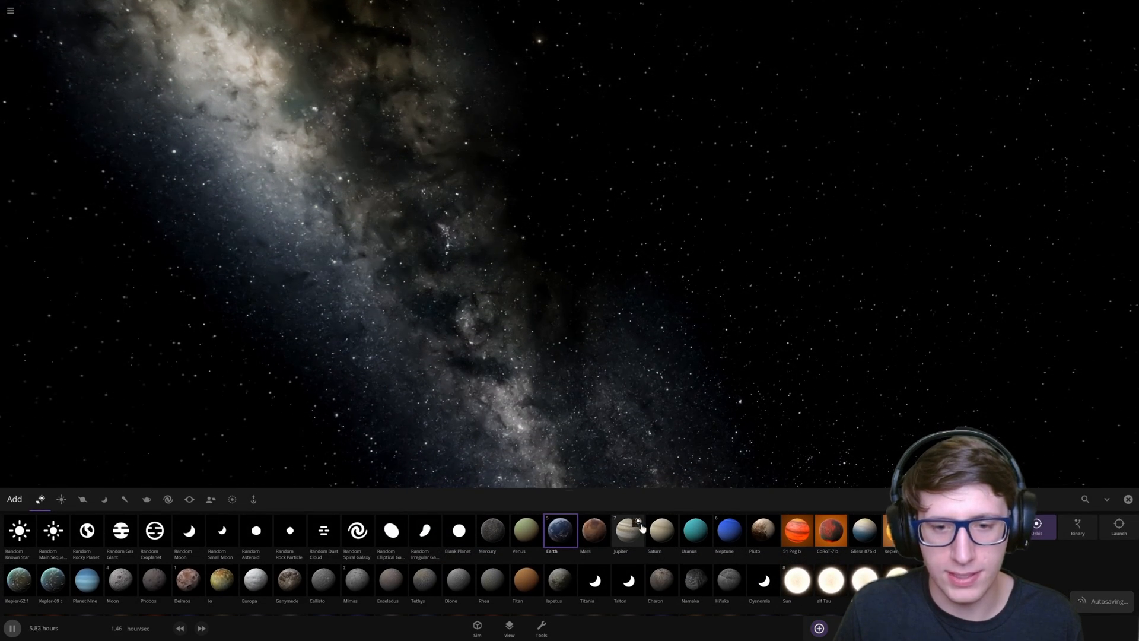